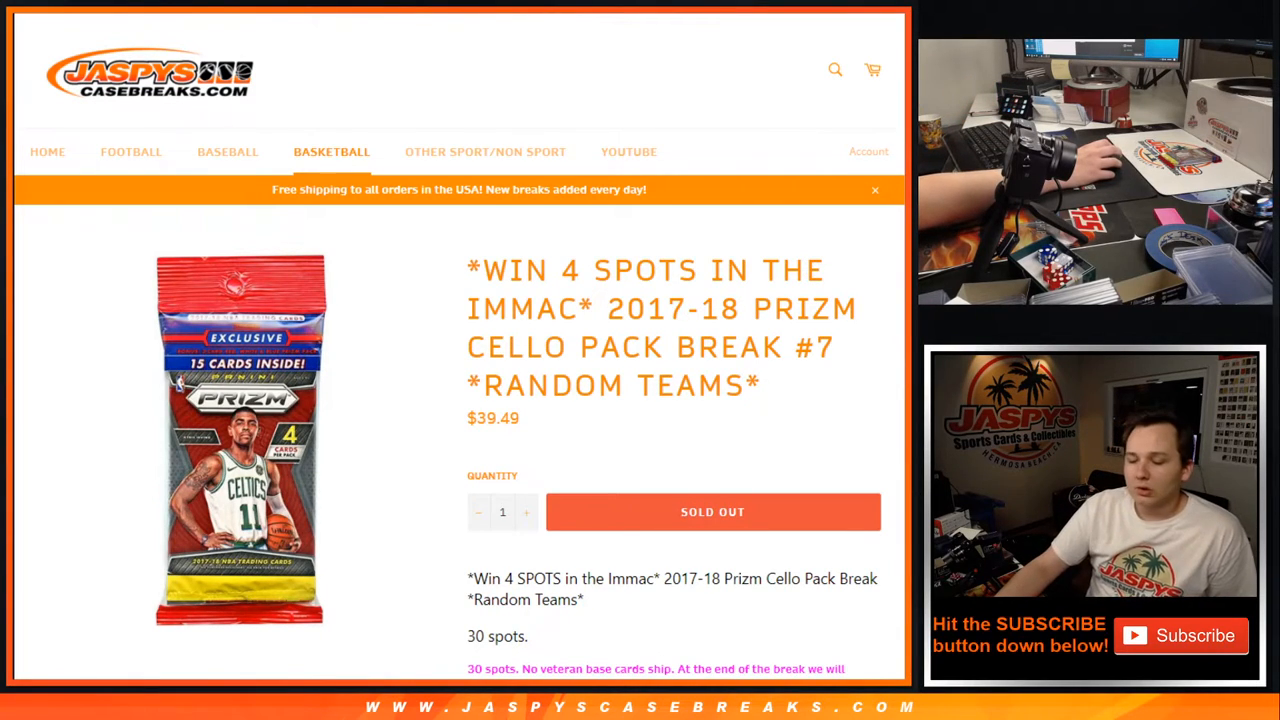
mouse_move(635, 147)
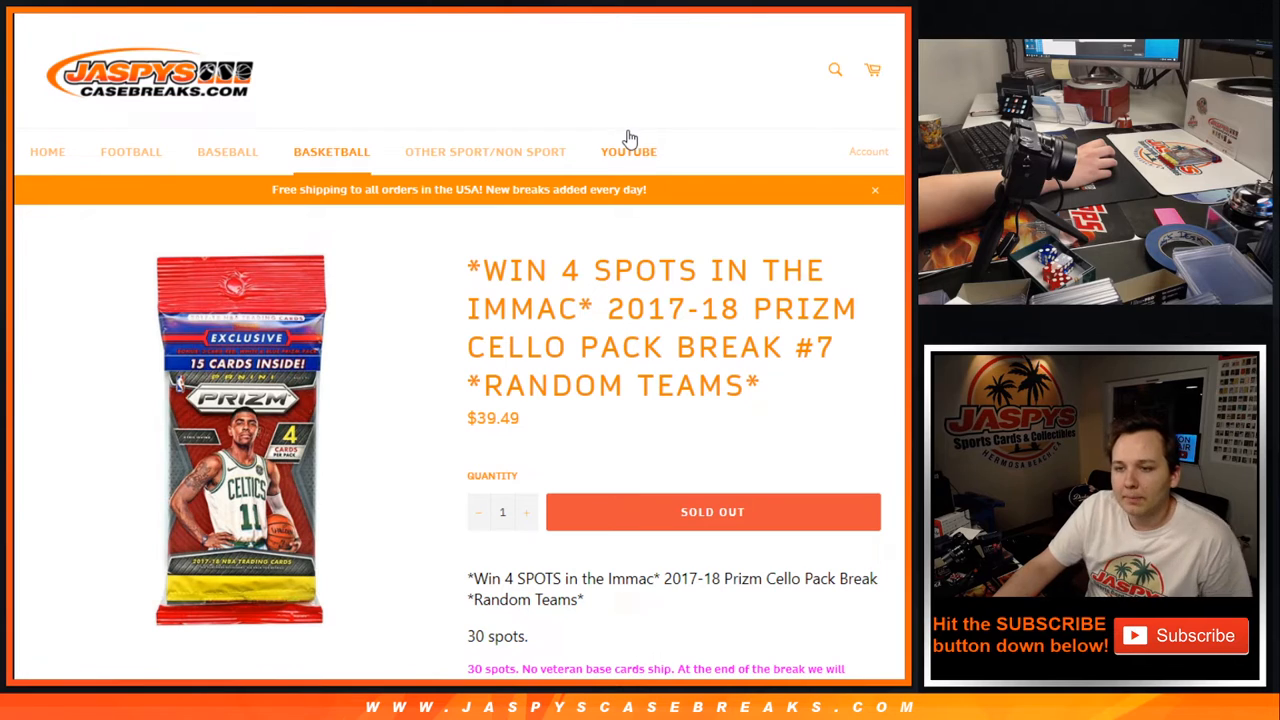
- Roll the dice and randomize the list of 30 customer names
scroll(down, 3)
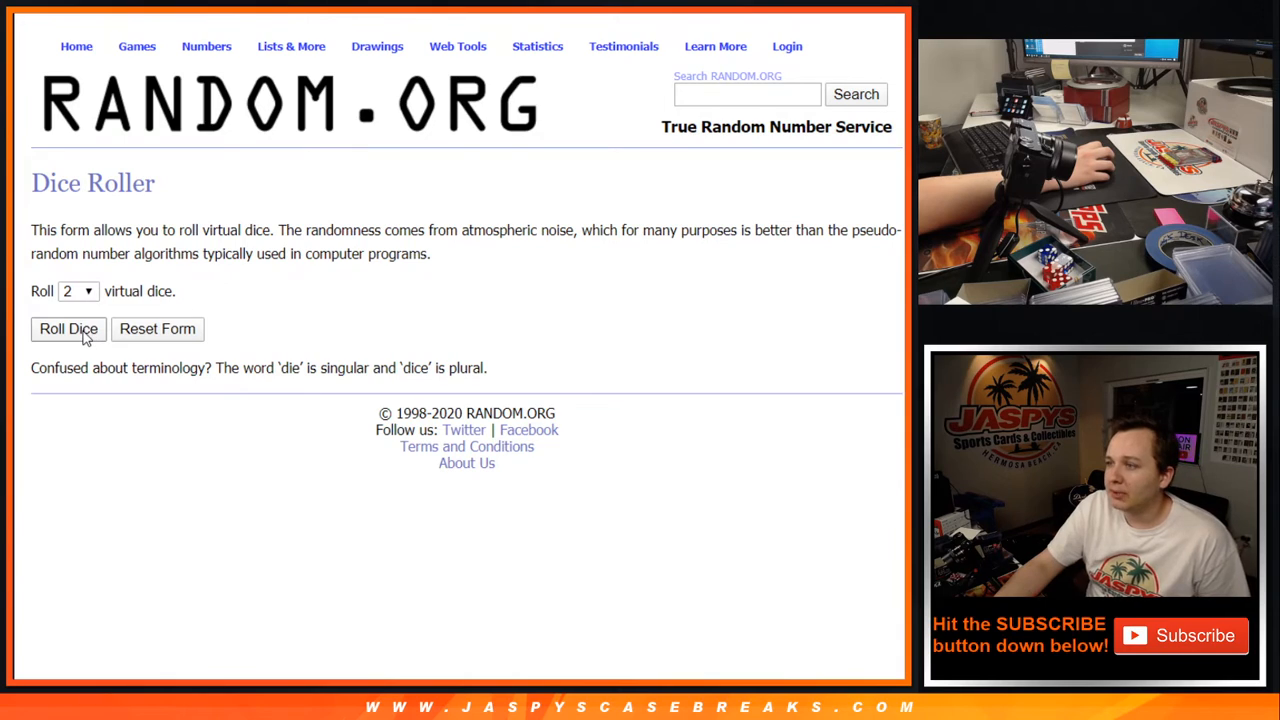
click(68, 329)
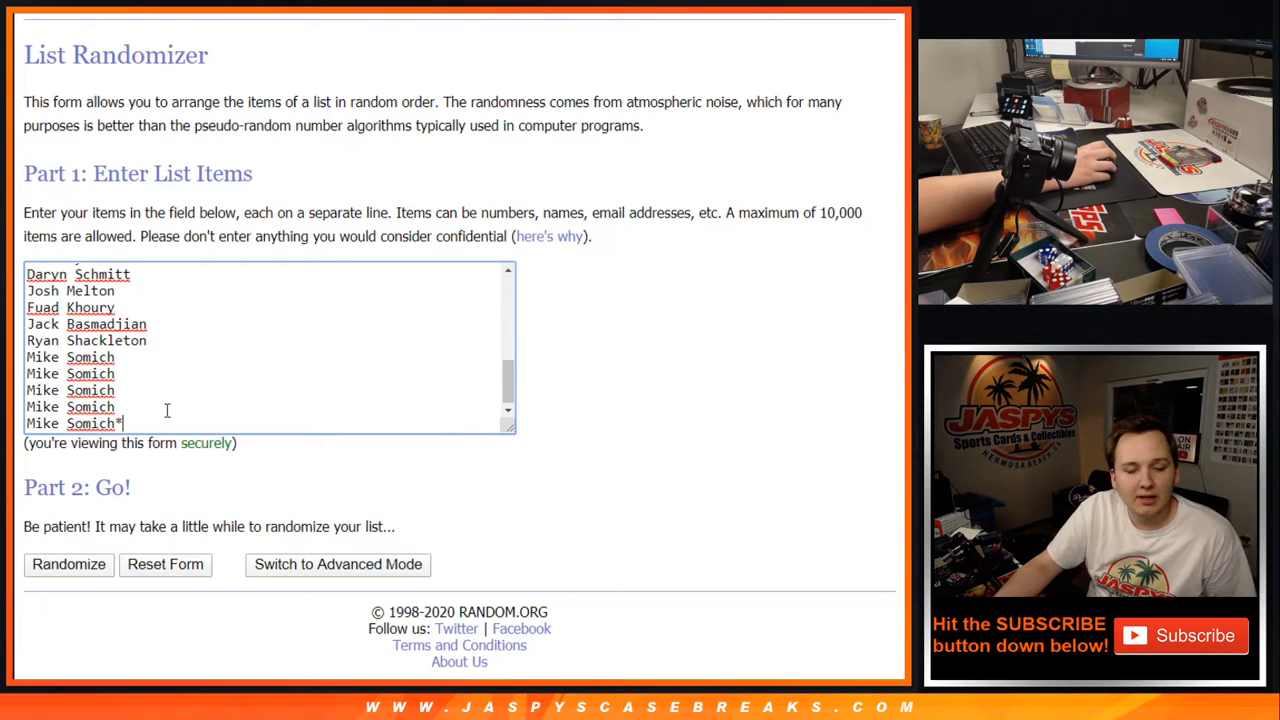
click(68, 564)
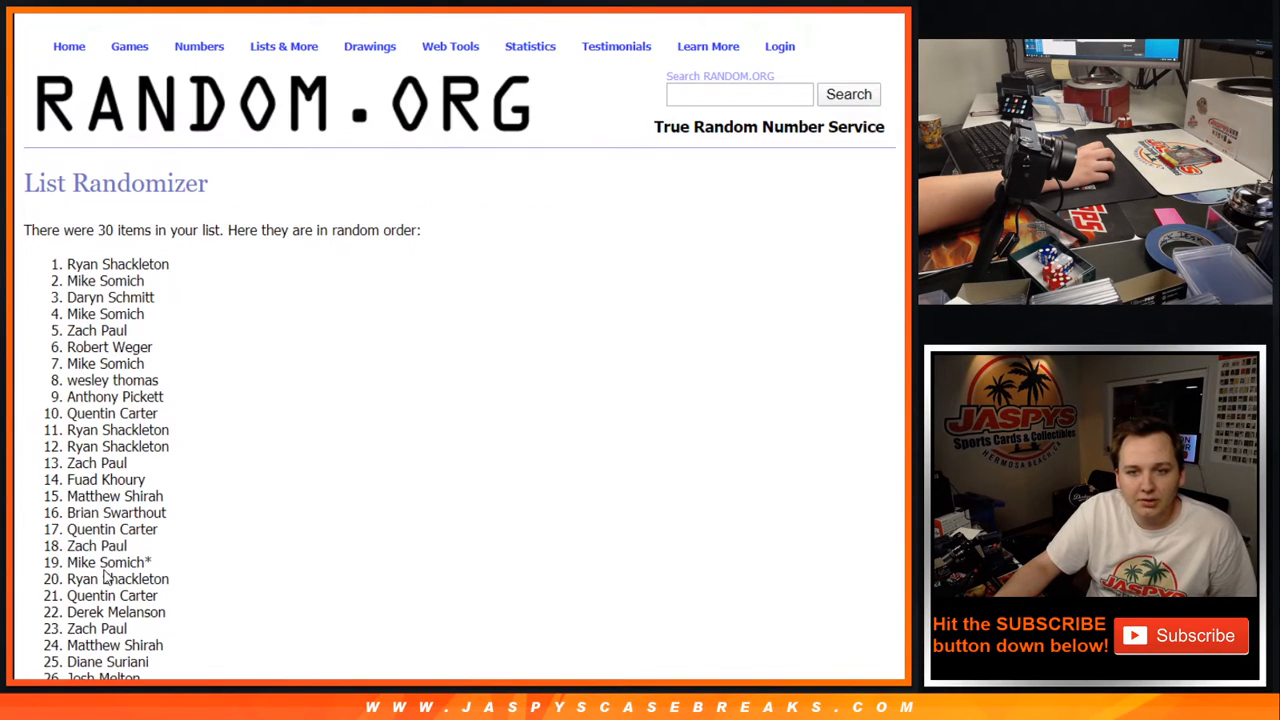
scroll(down, 3)
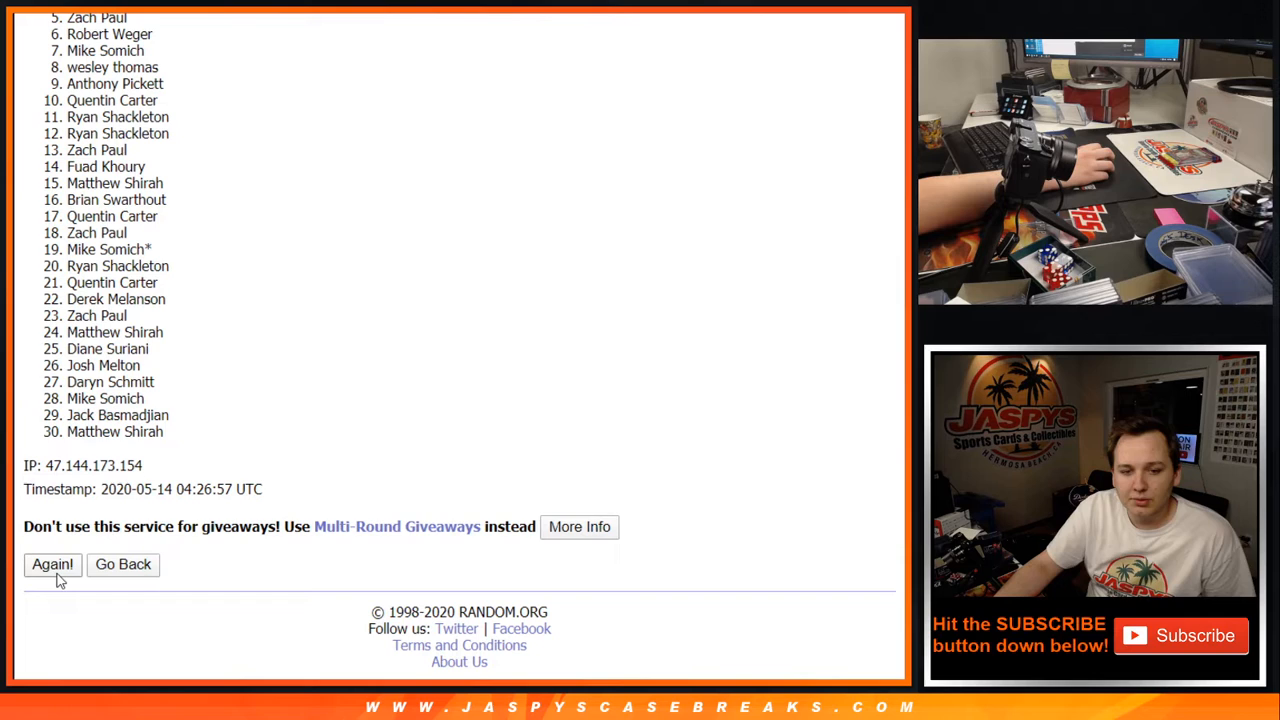
click(52, 564)
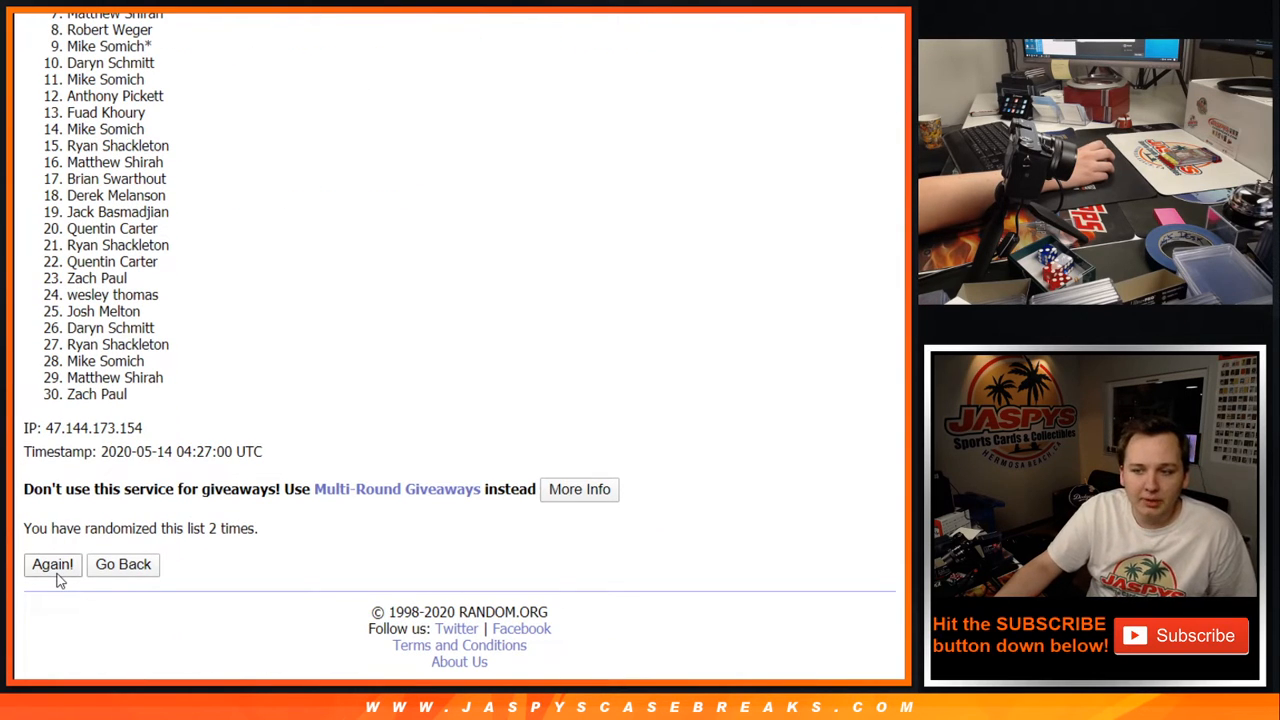
click(52, 564)
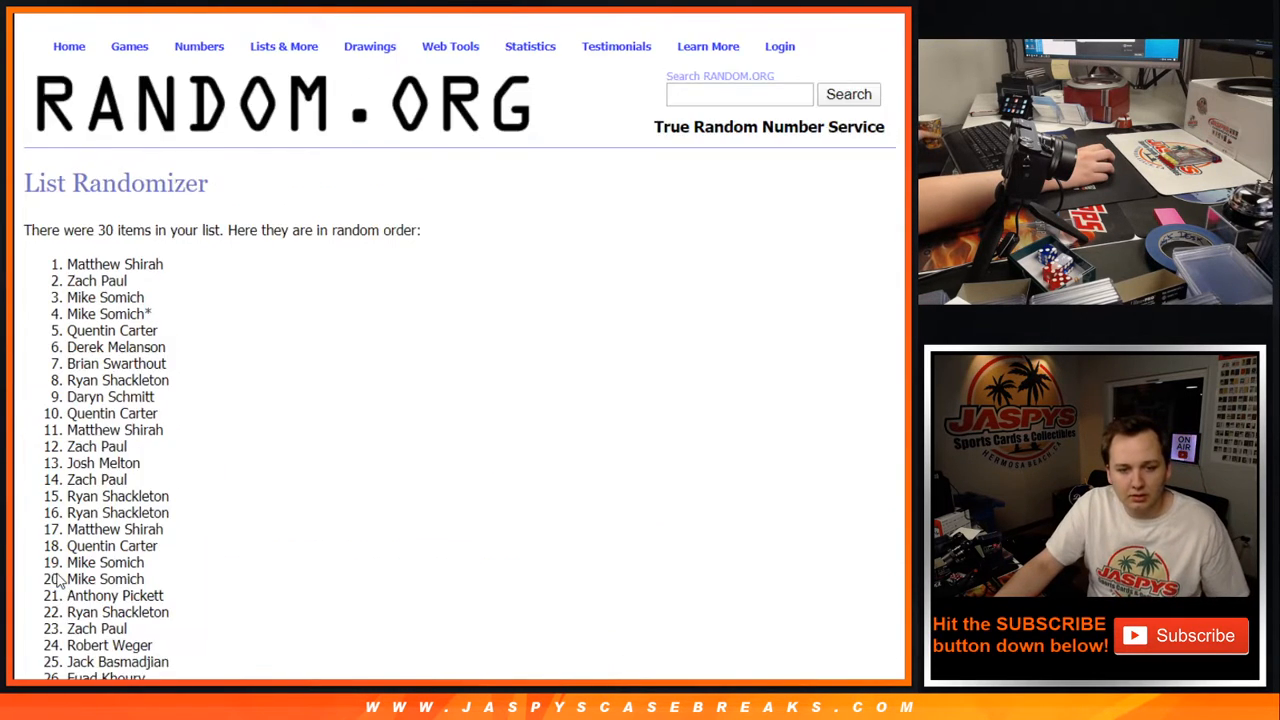
scroll(down, 3)
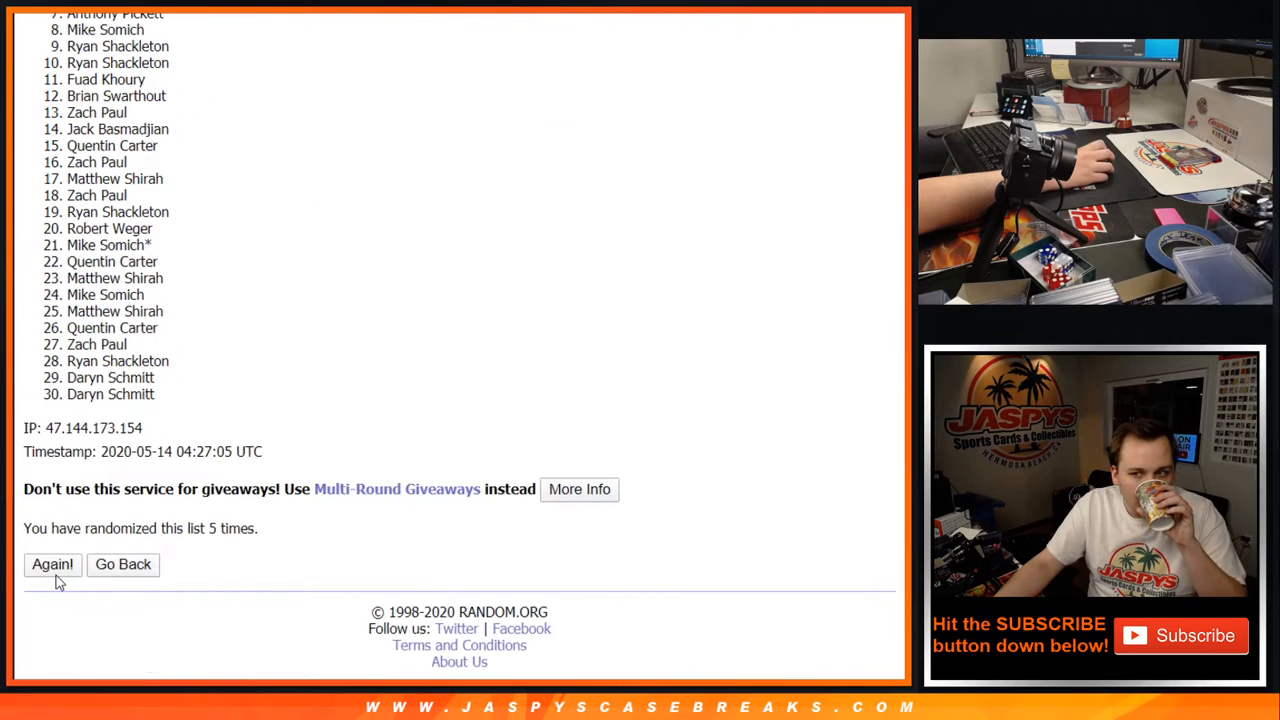
click(52, 564)
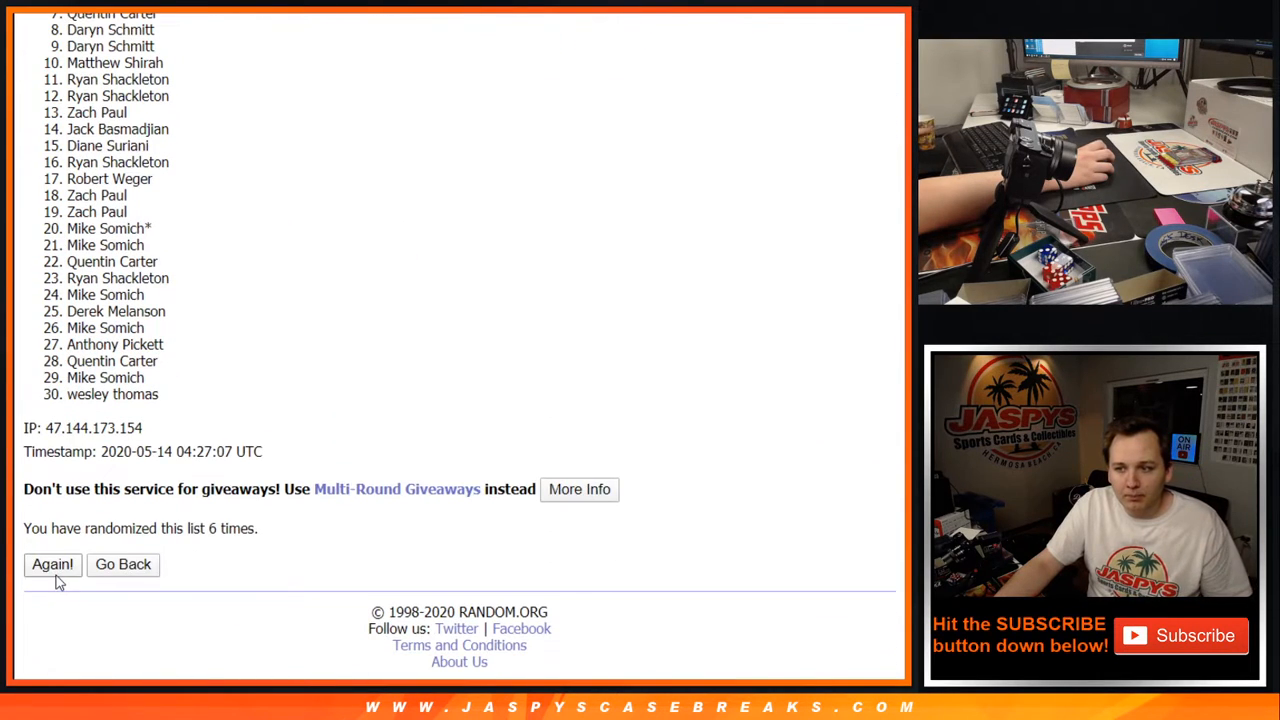
click(52, 564)
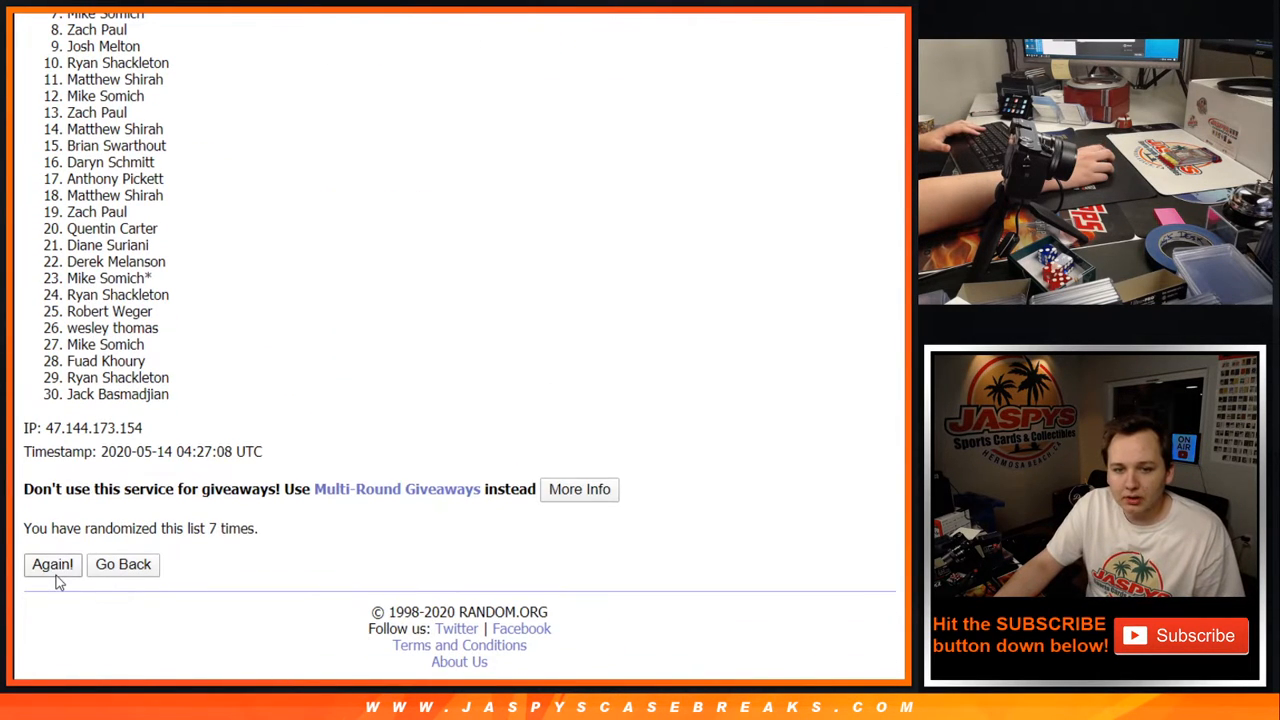
click(52, 564)
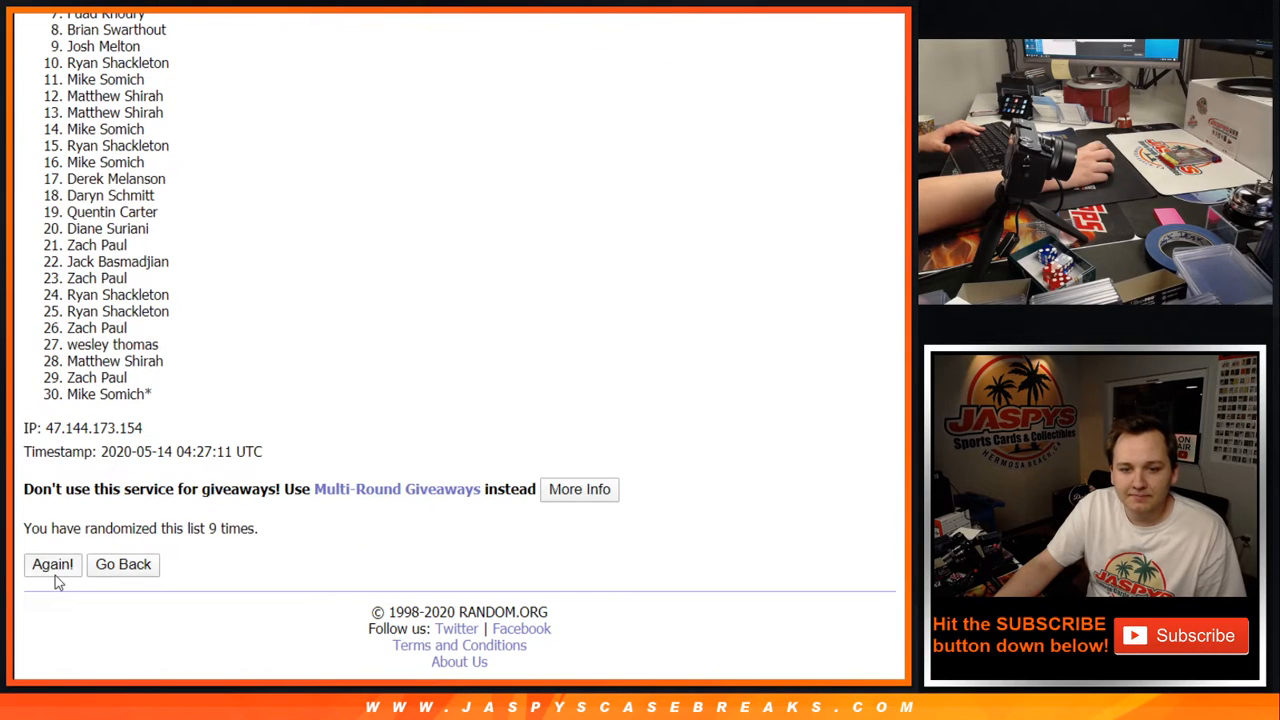
click(52, 564)
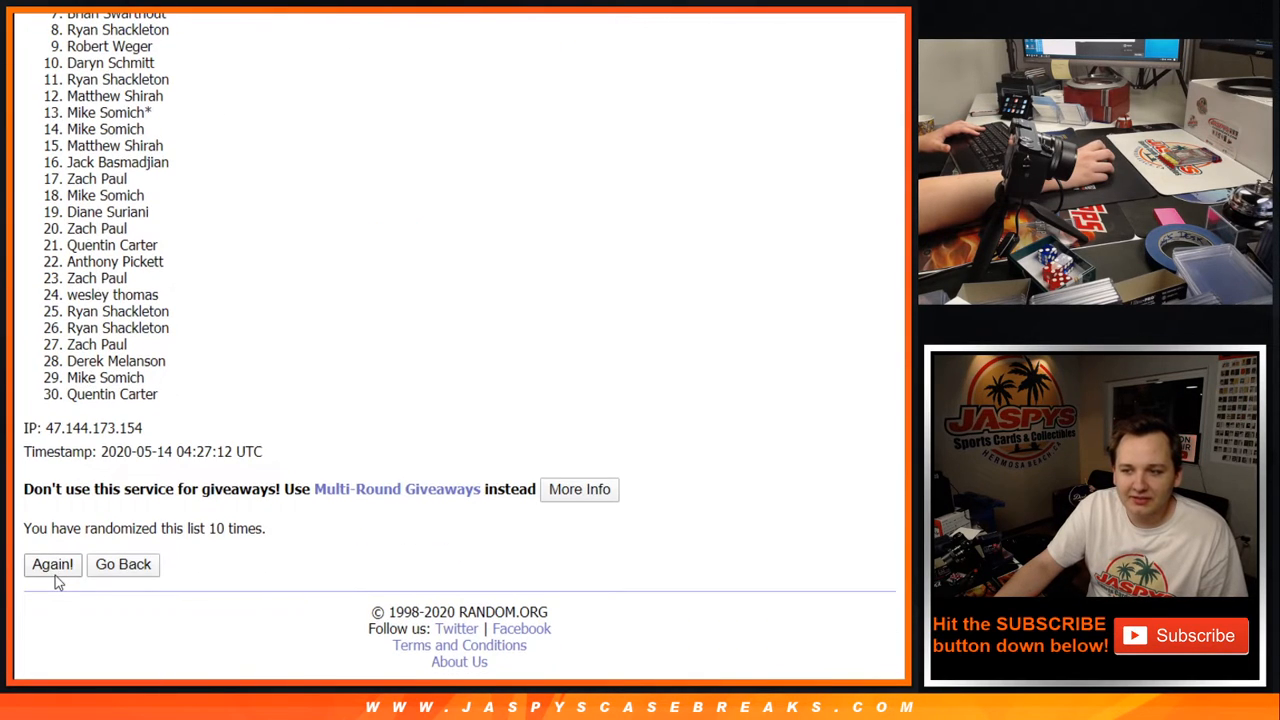
click(52, 564)
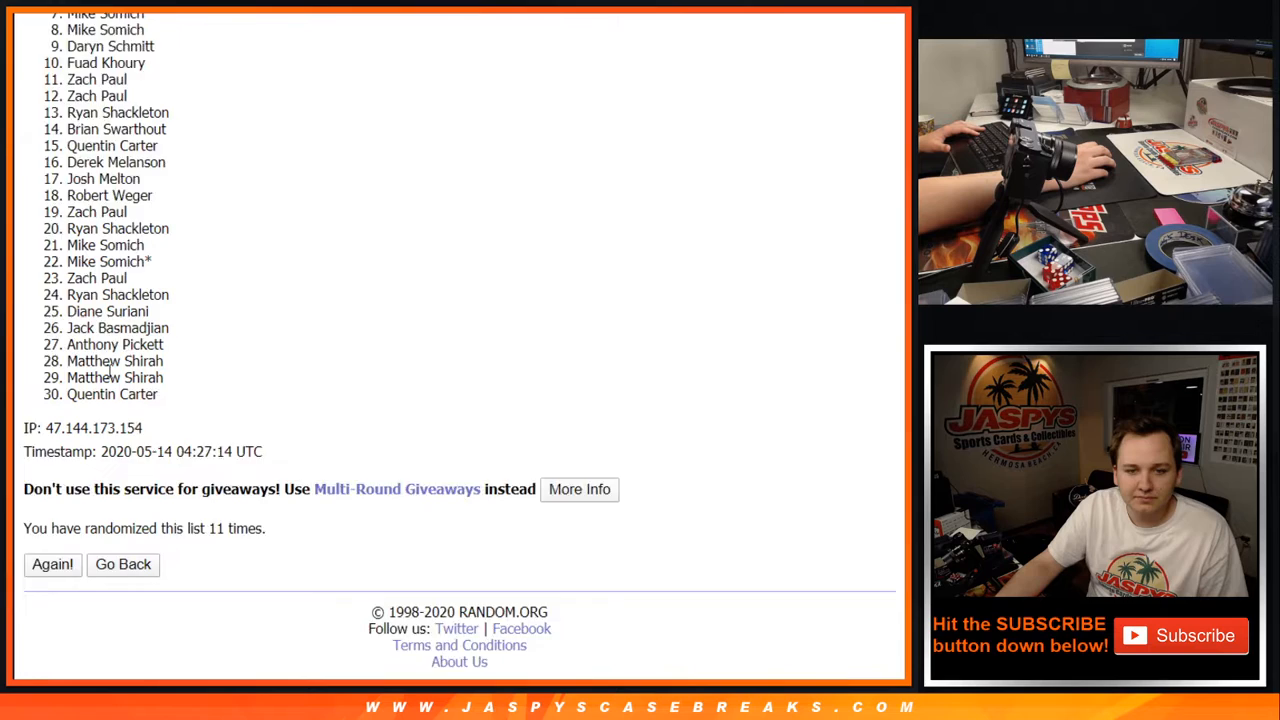
click(52, 564)
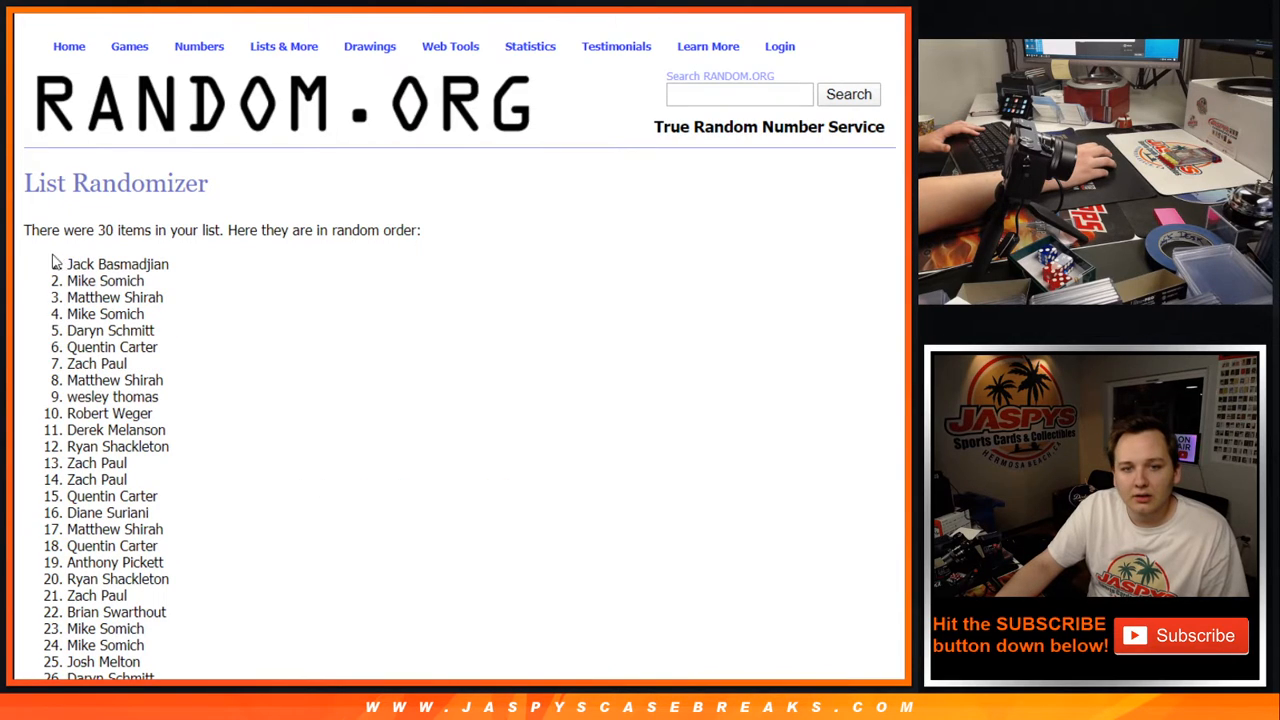
scroll(down, 3)
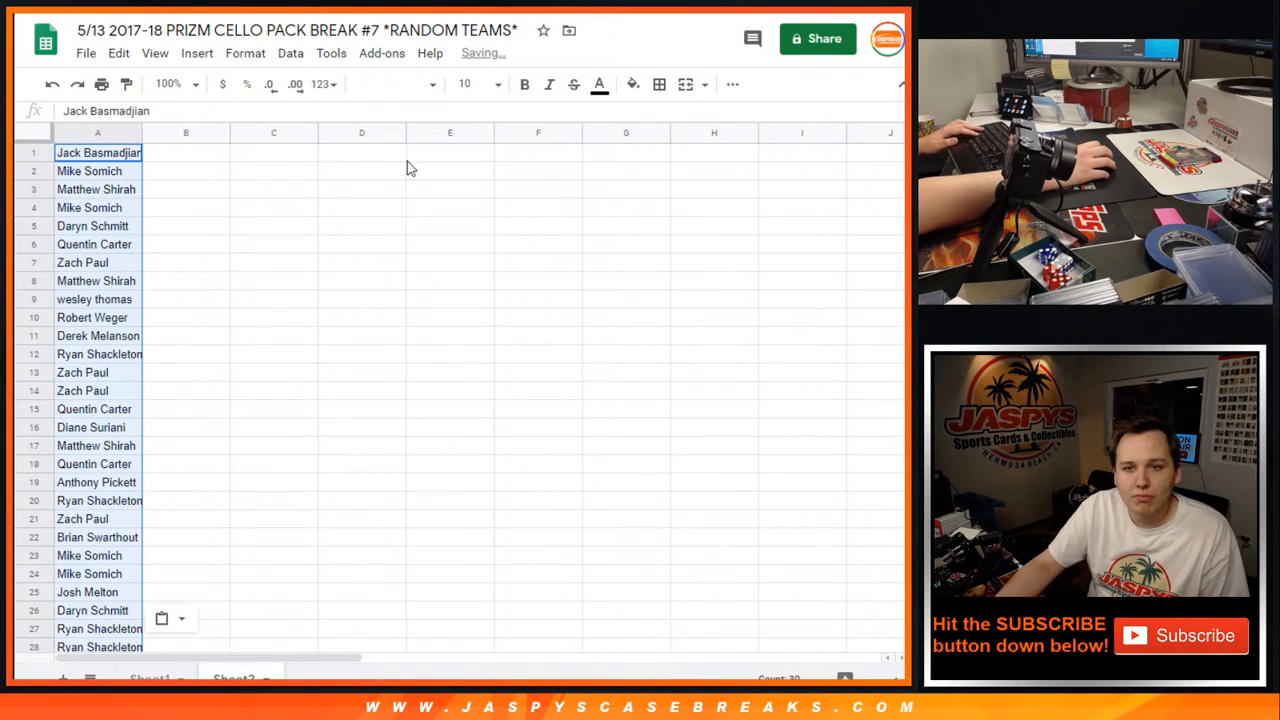
- Zoom the sheet to 75% and set the customer names' font size to 14
click(168, 83)
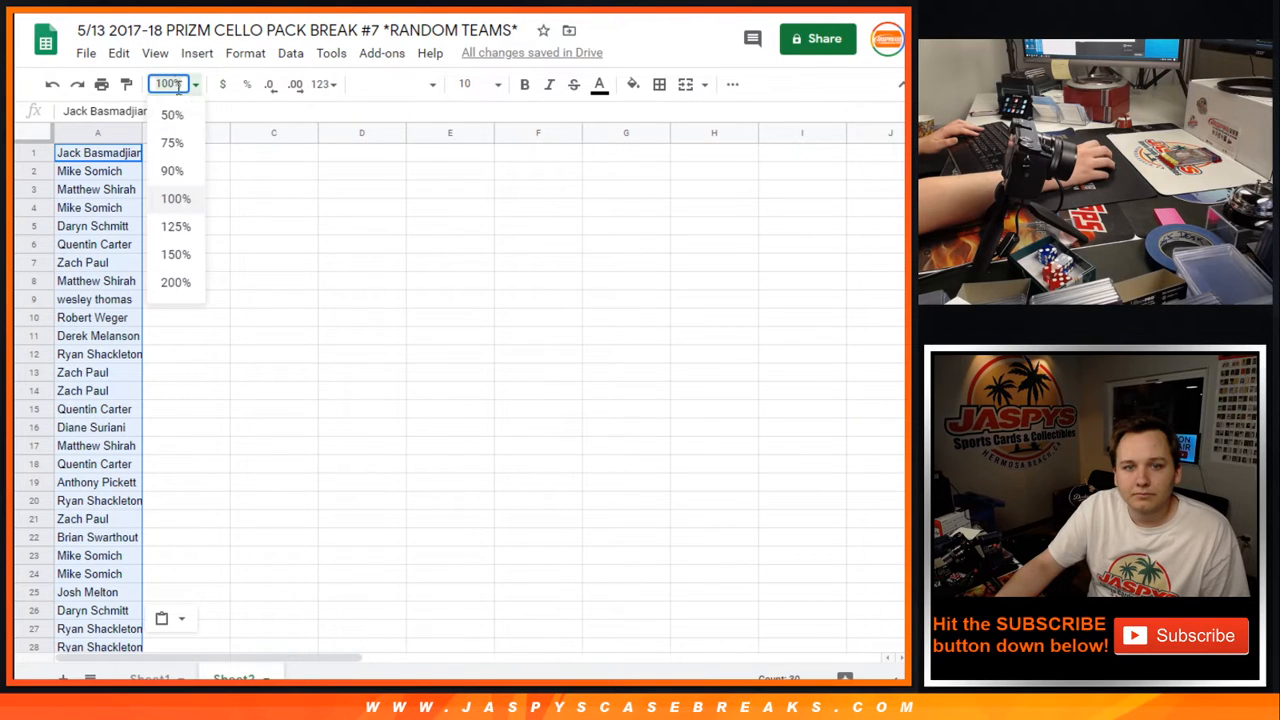
click(171, 142)
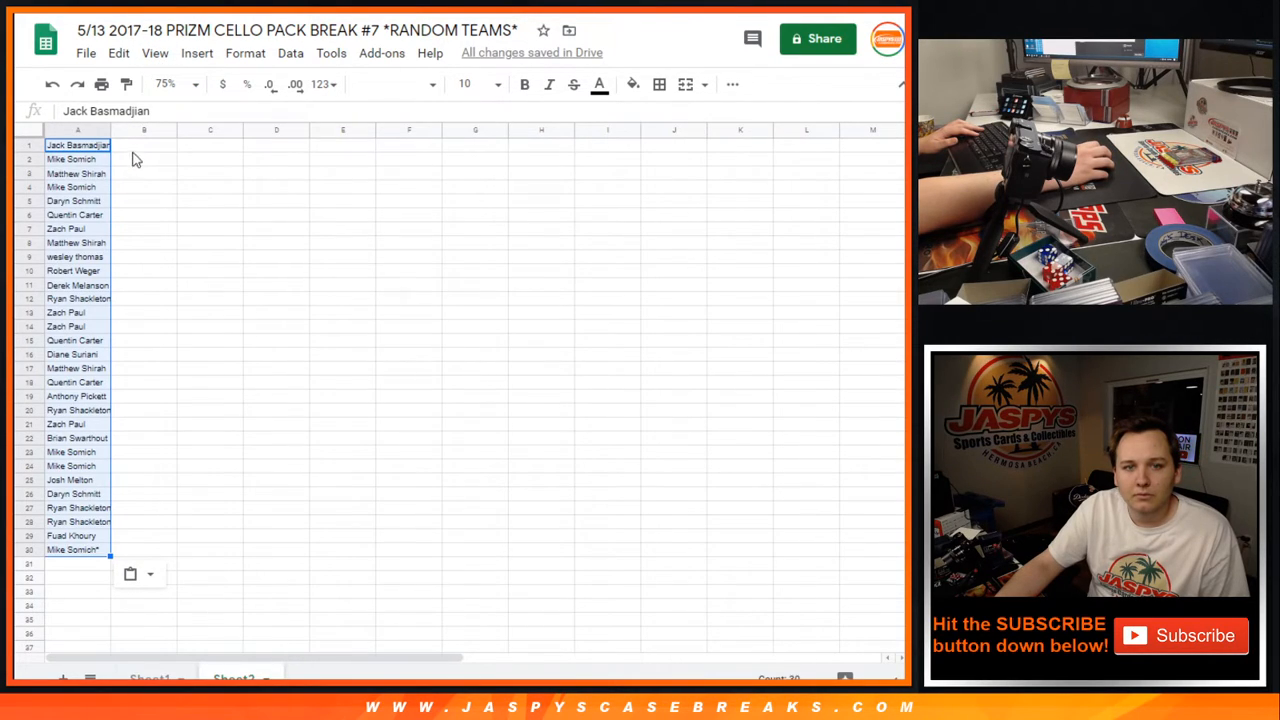
click(465, 83)
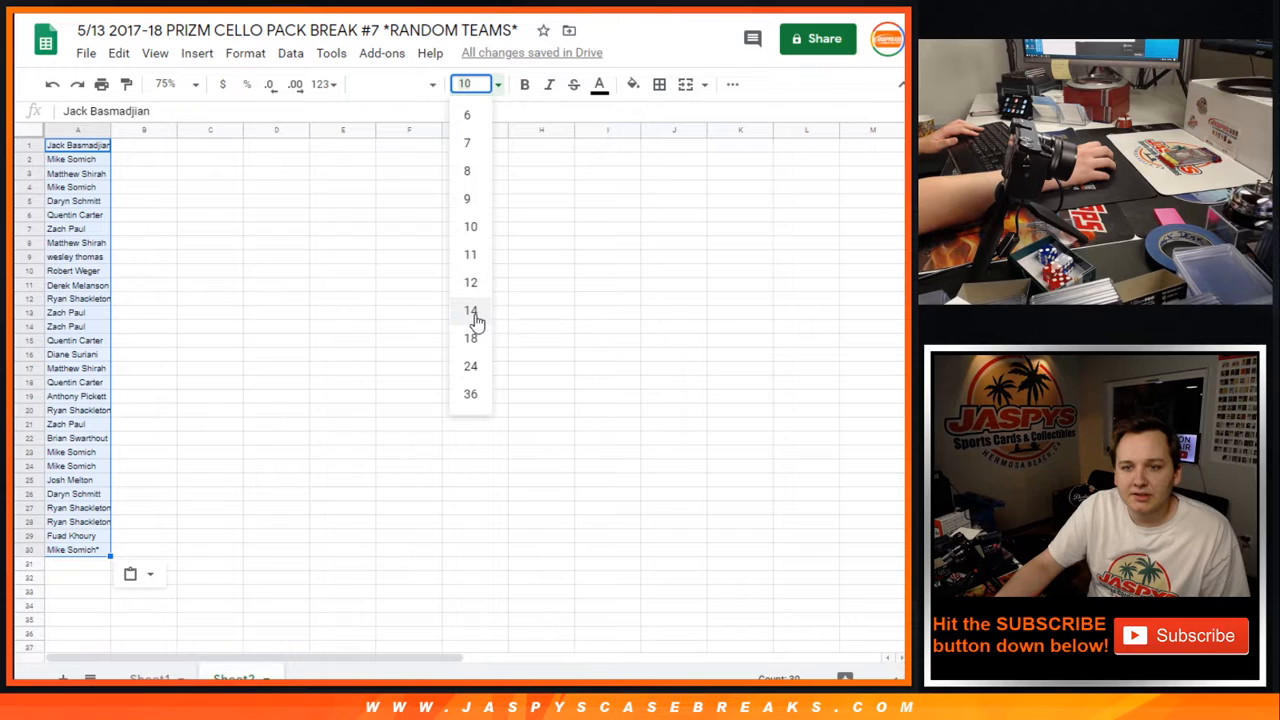
click(470, 282)
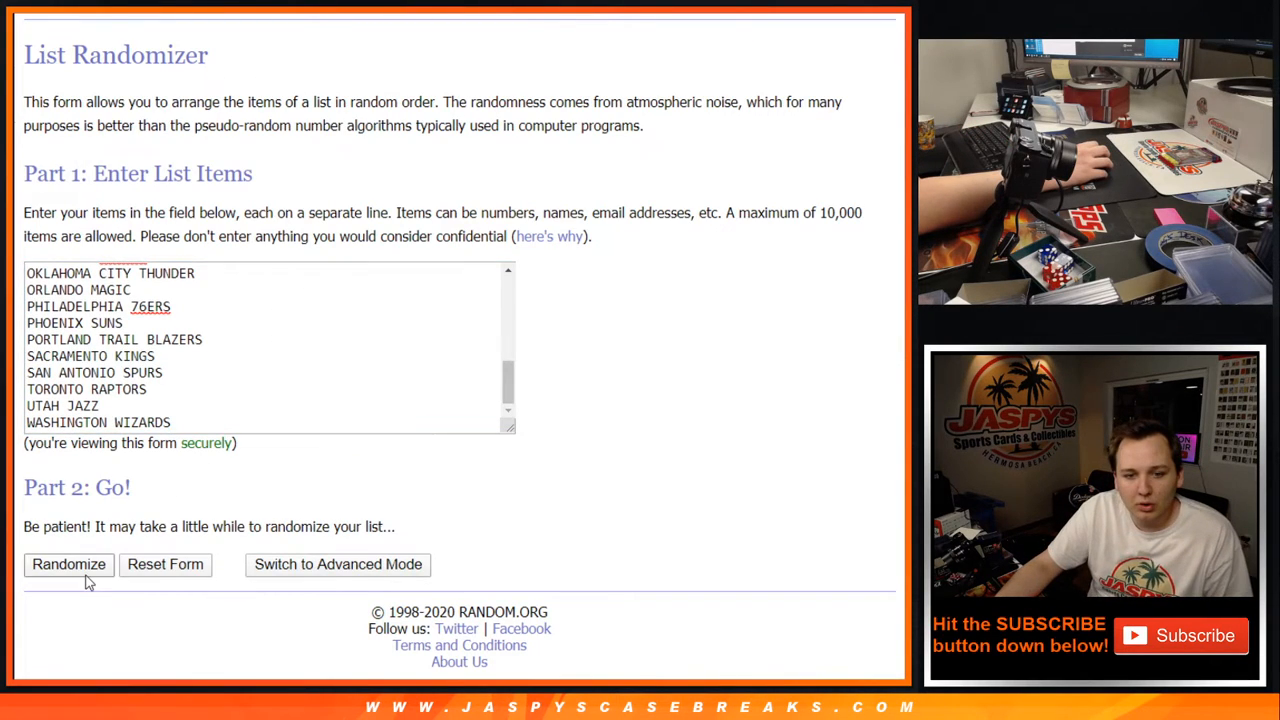
- Reshuffle the 30 NBA teams on the List Randomizer for 11 total randomizations
click(69, 564)
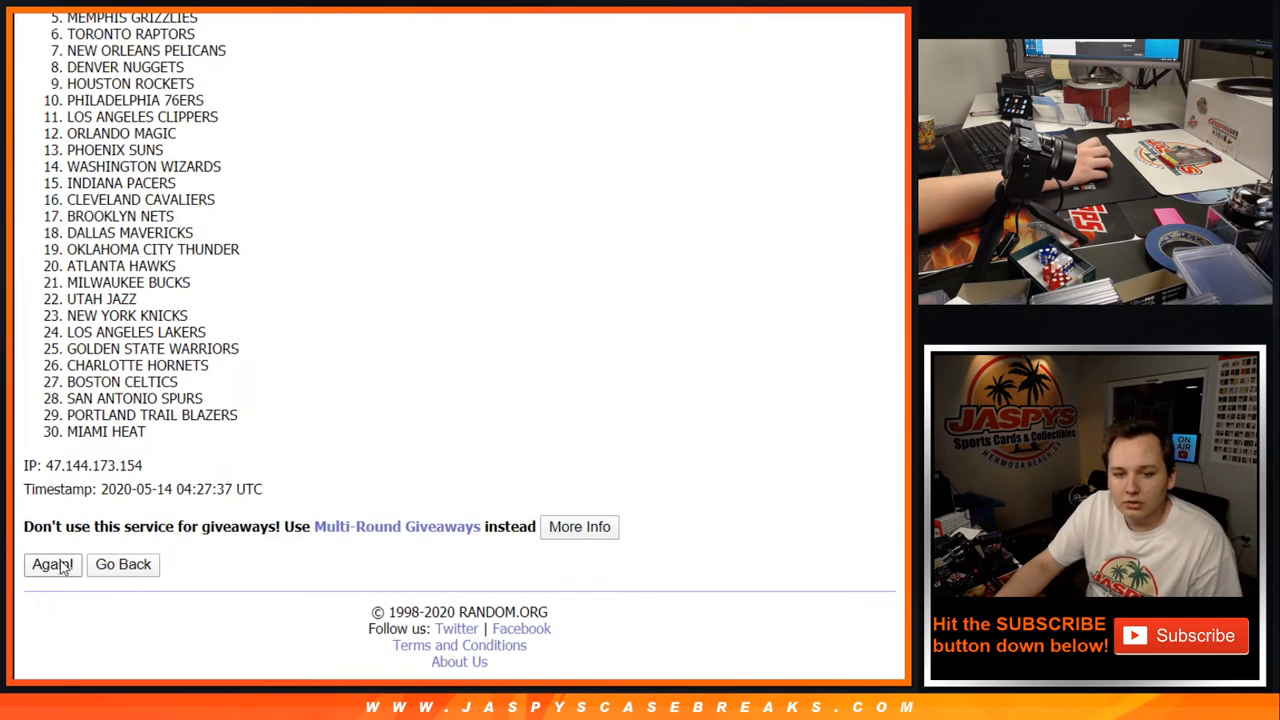
click(51, 564)
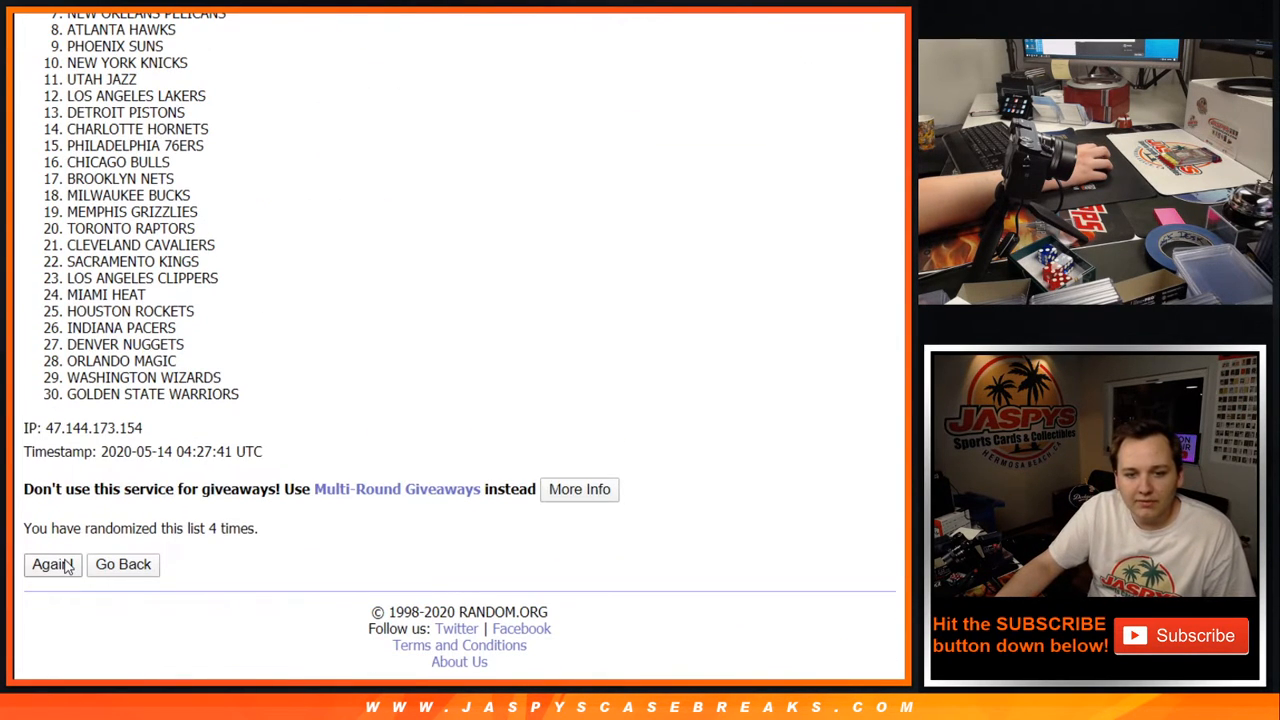
click(51, 564)
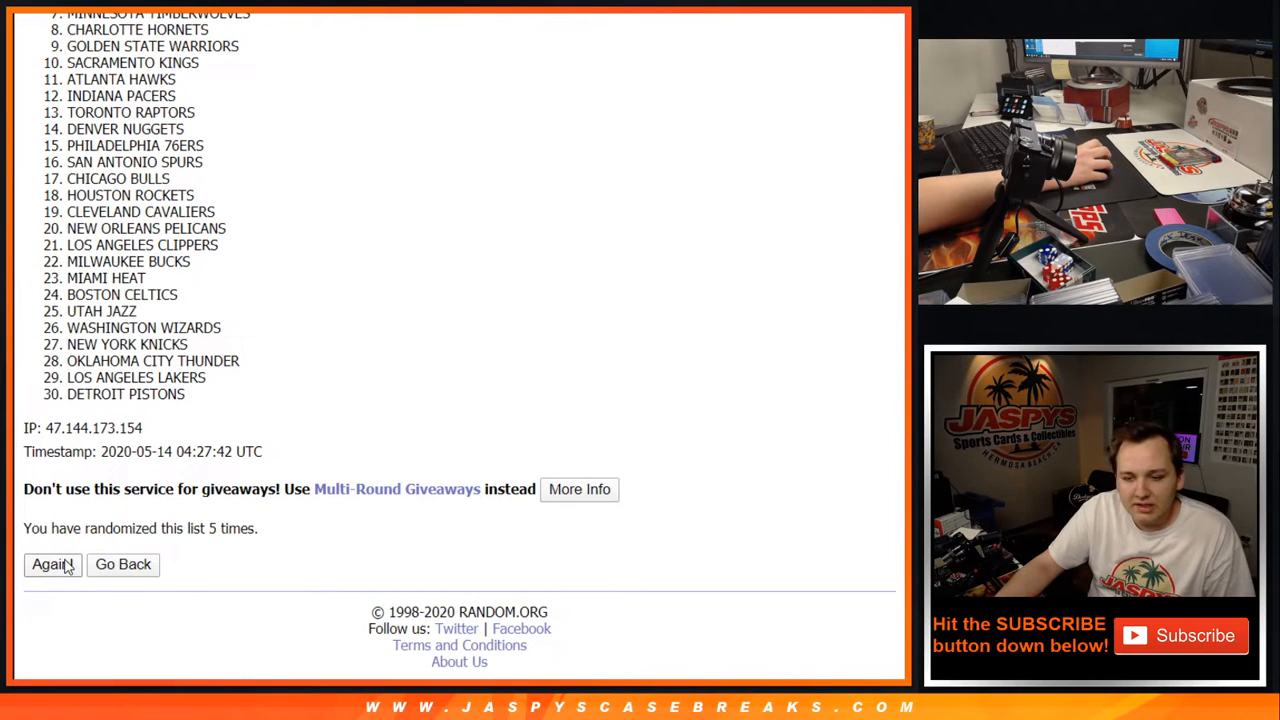
click(49, 564)
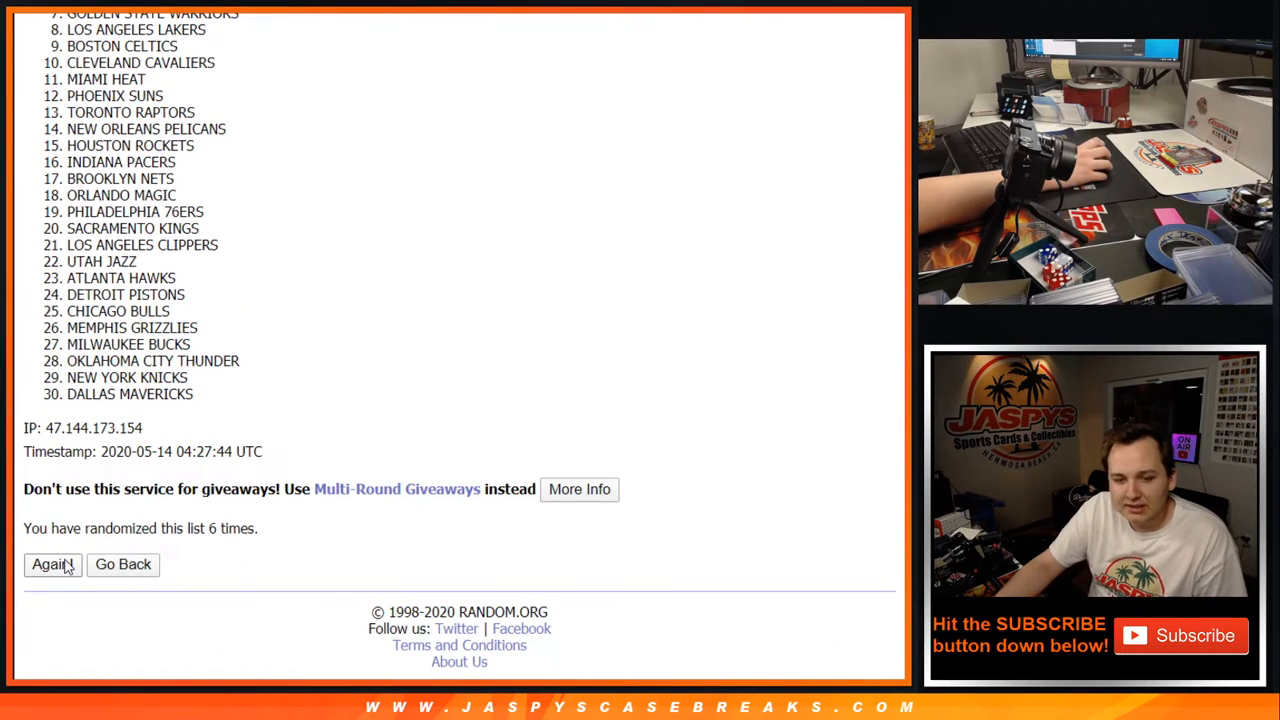
click(52, 564)
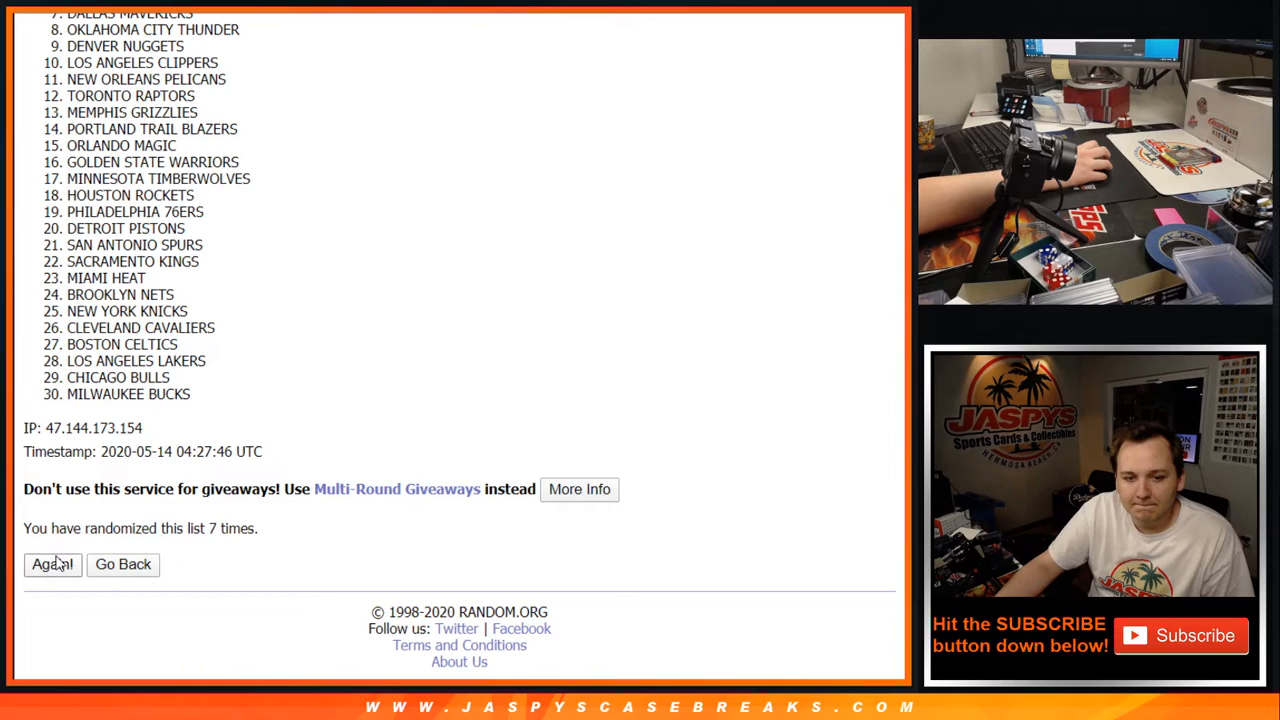
click(52, 564)
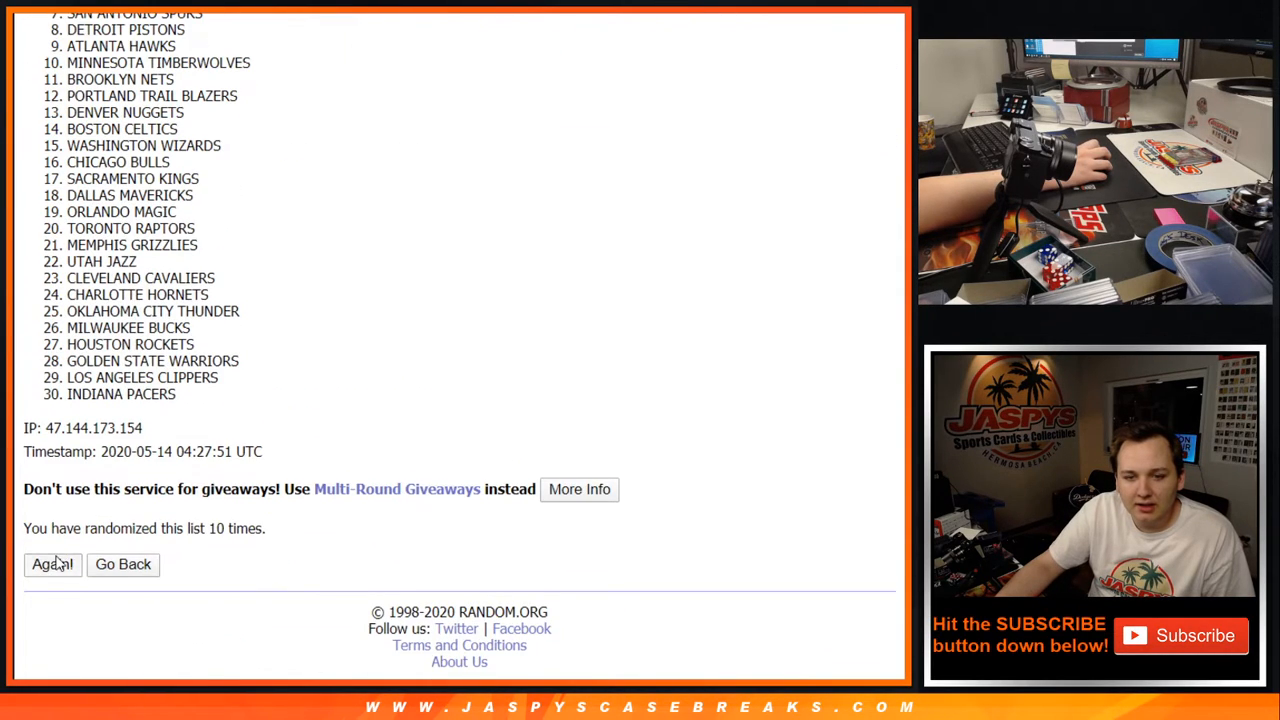
click(52, 564)
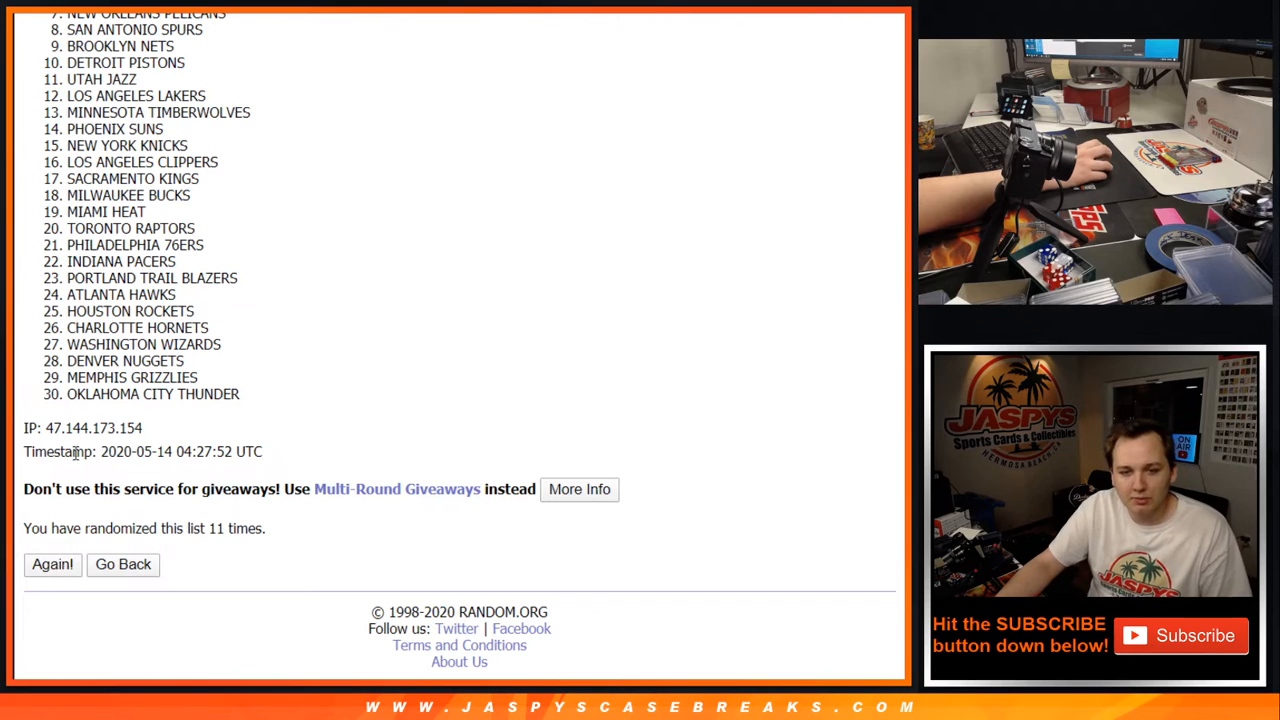
click(52, 564)
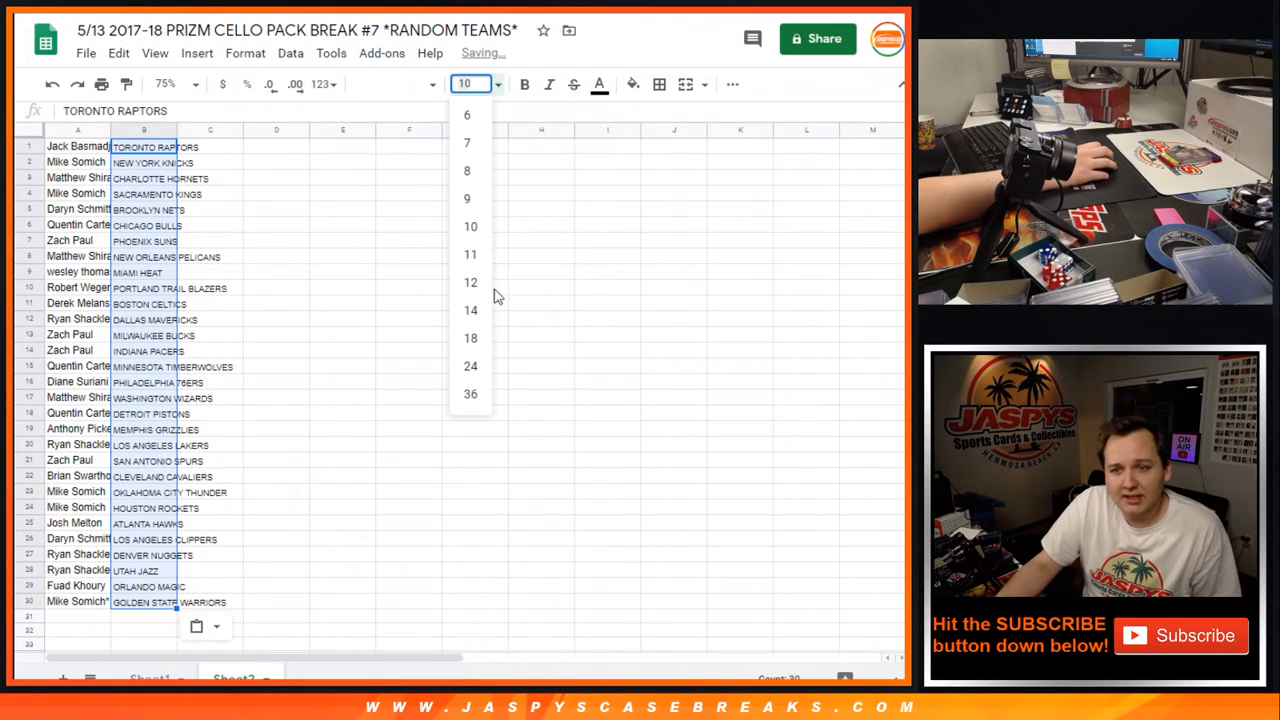
- Set column B team names to size 12, widen it, and sort by column A, A→Z
click(470, 282)
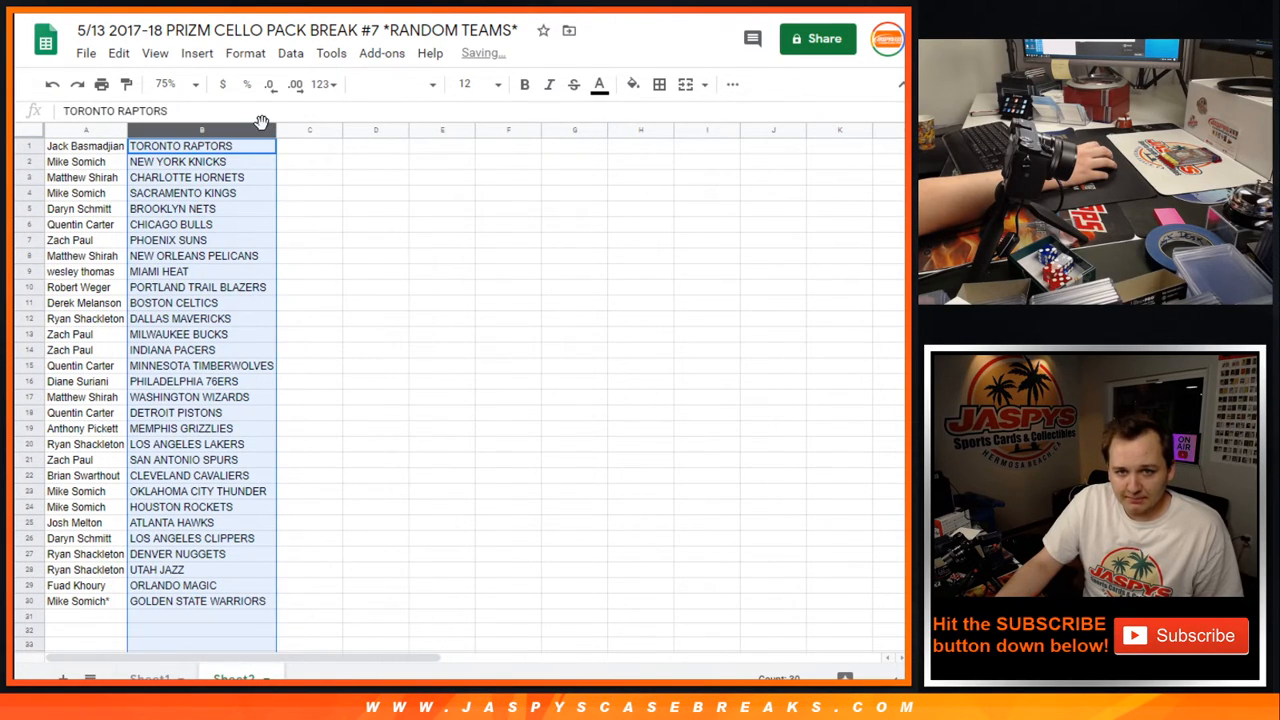
click(442, 208)
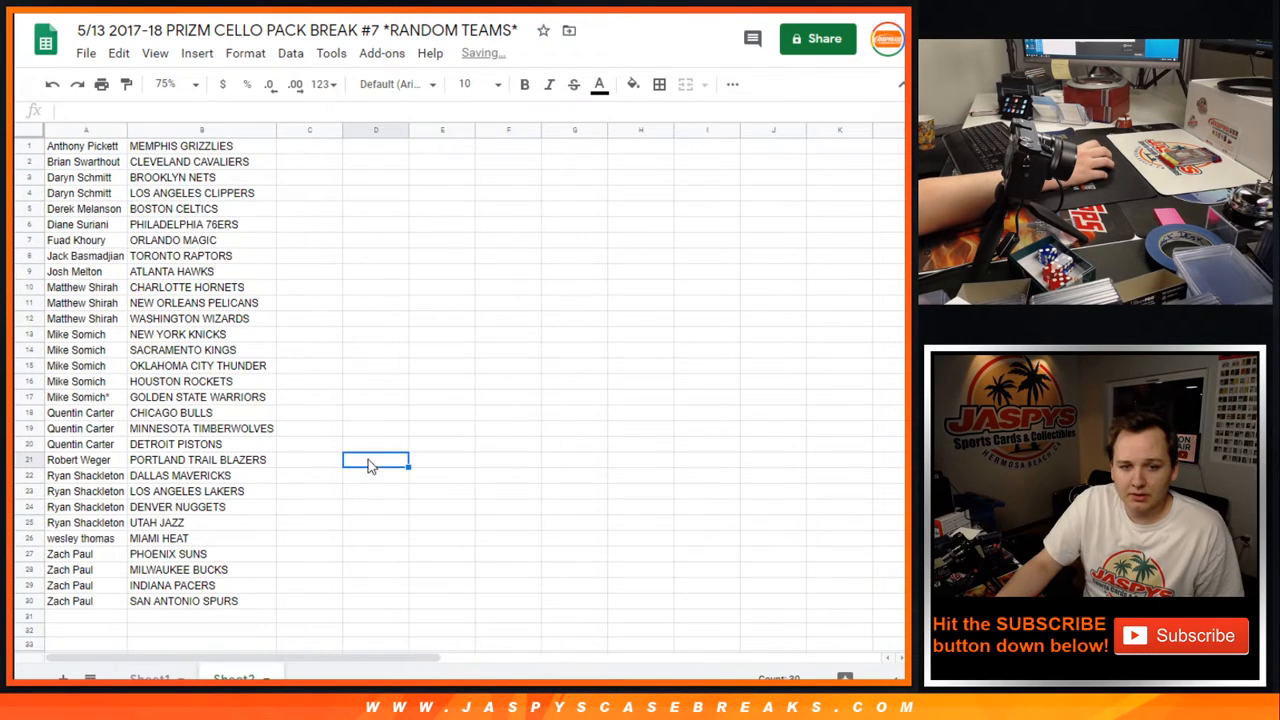
click(86, 53)
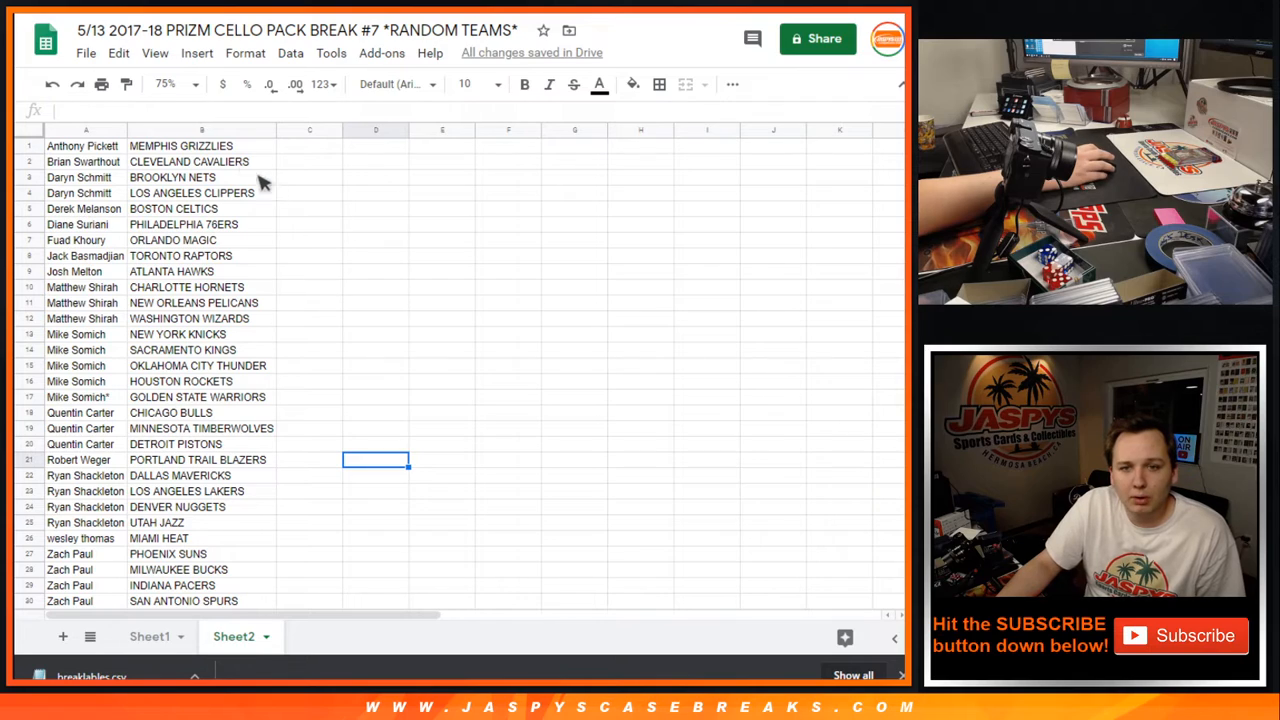
mouse_move(560, 414)
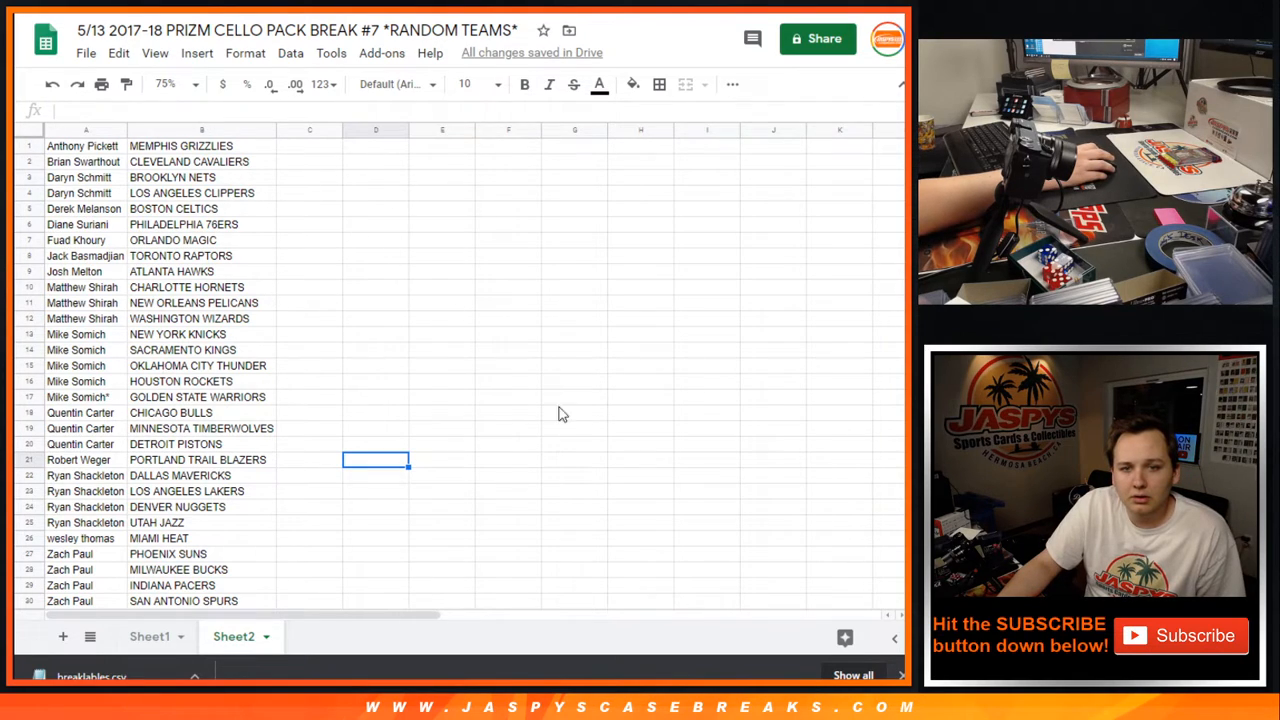
mouse_move(446, 256)
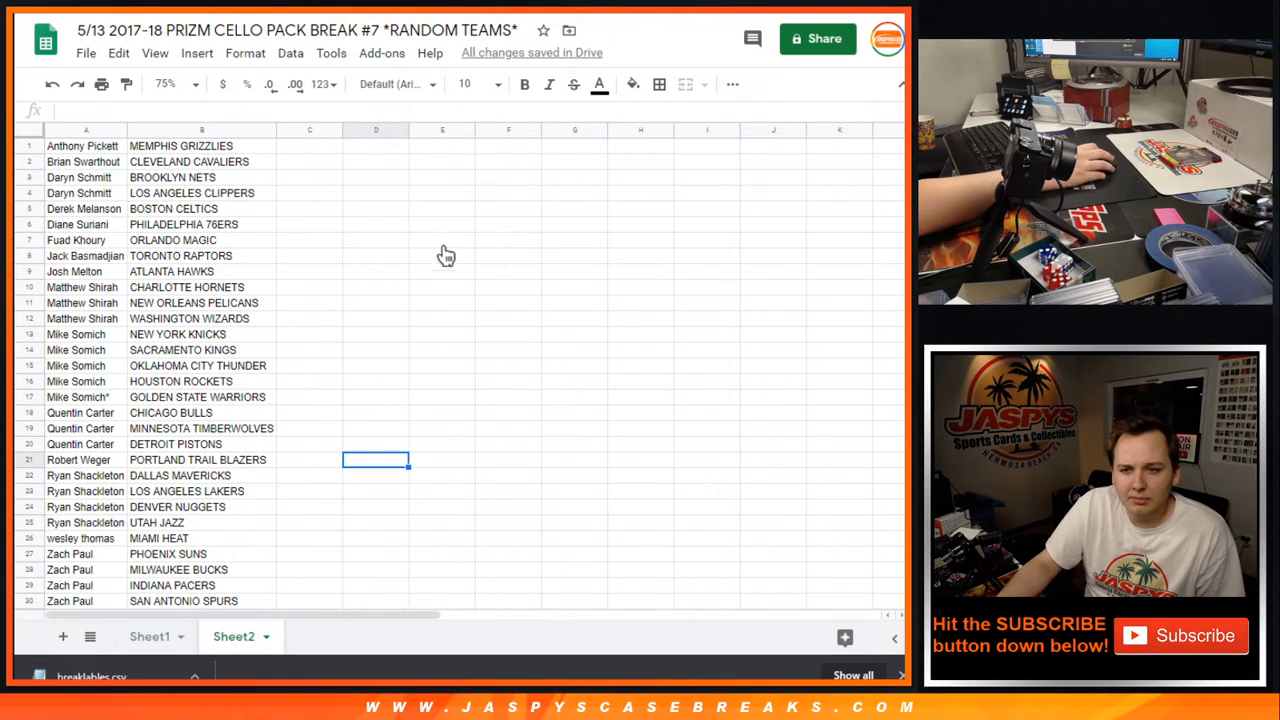
mouse_move(404, 233)
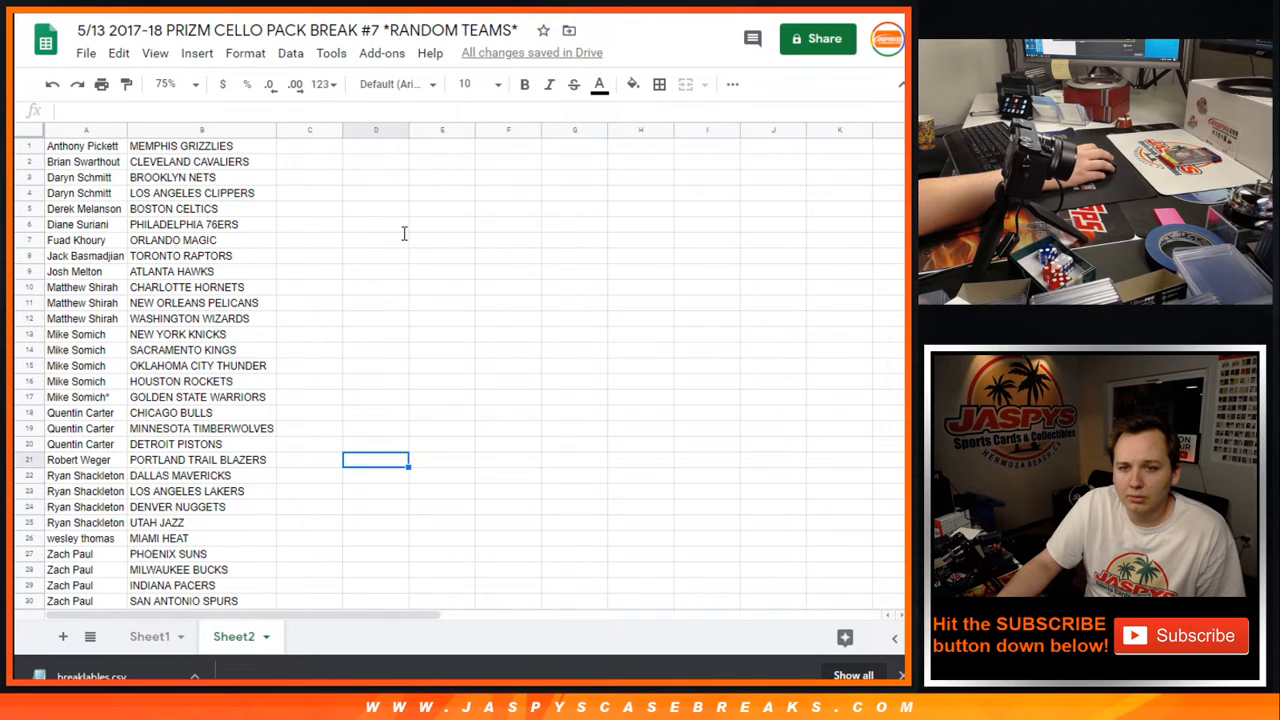
mouse_move(843, 281)
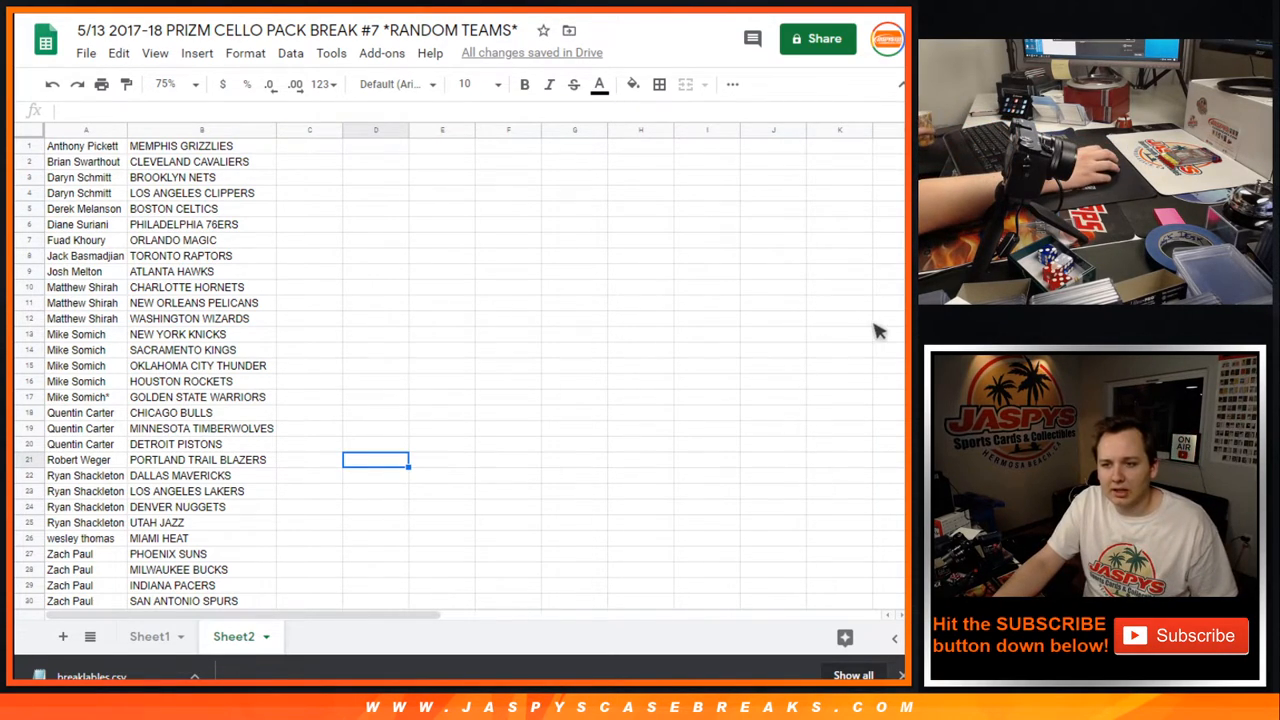
mouse_move(820, 434)
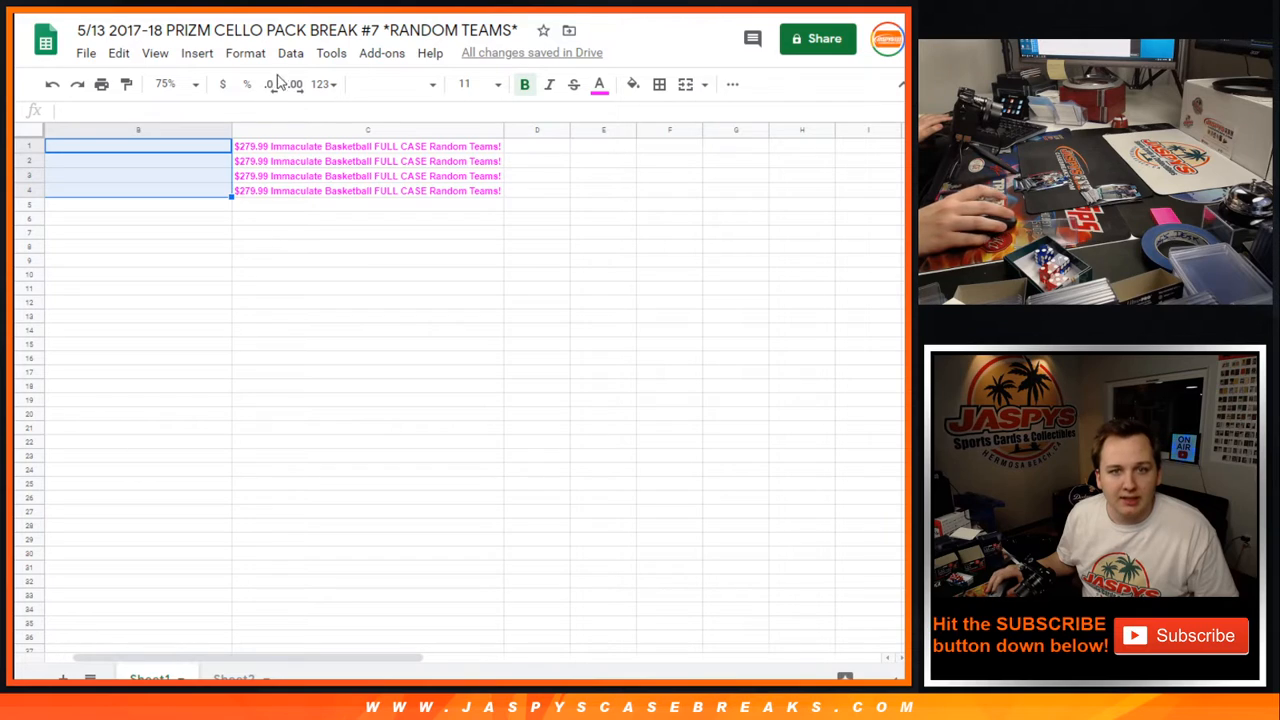
mouse_move(407, 435)
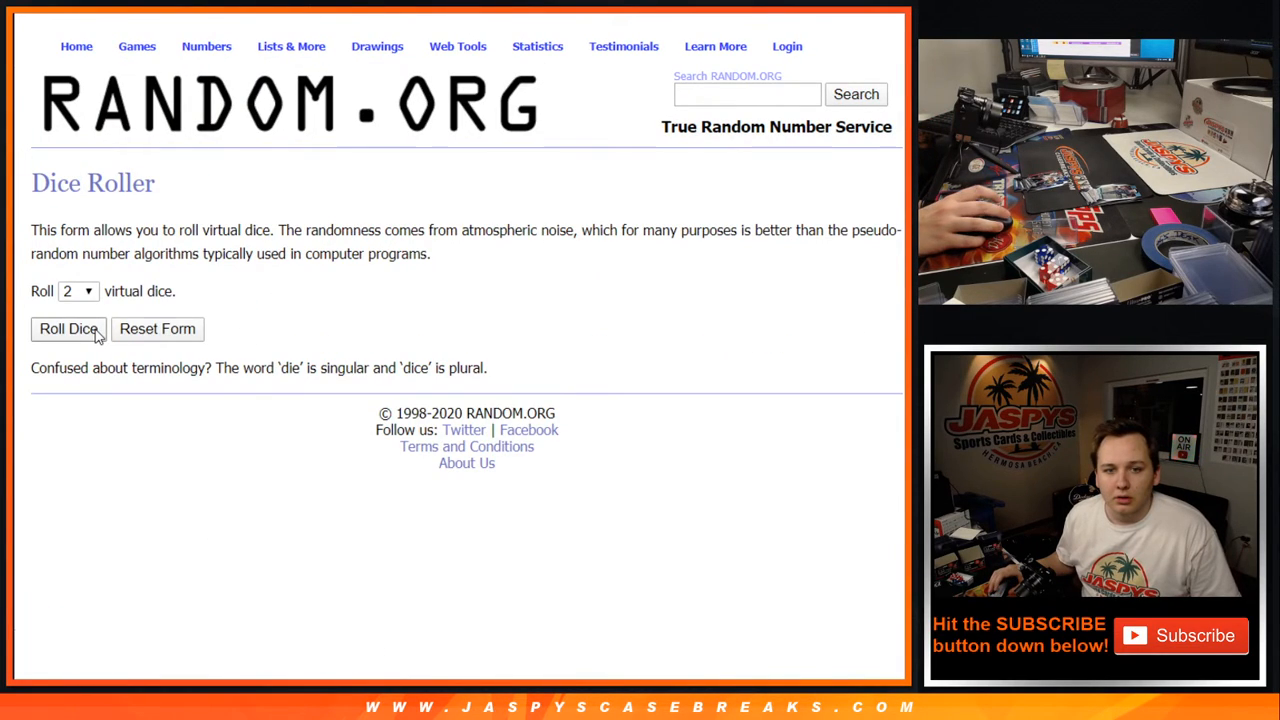
- Roll the dice and shuffle the new 30-name customer list six times
click(68, 328)
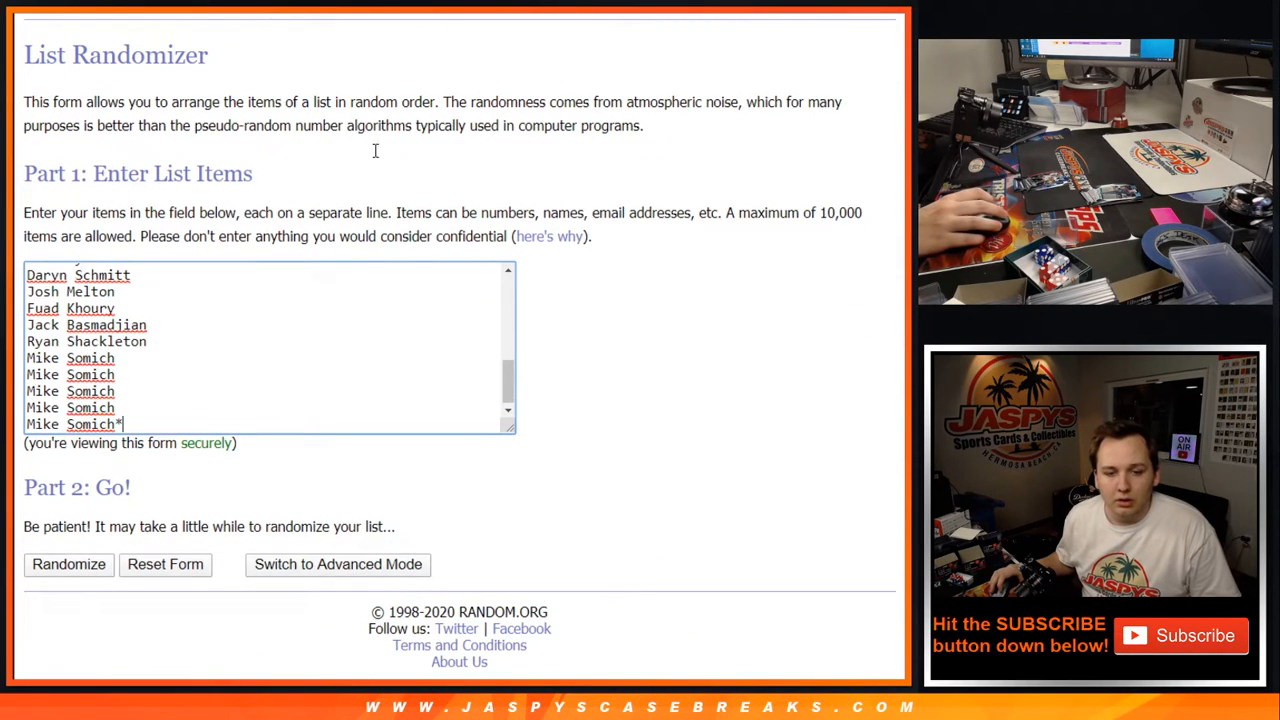
click(69, 564)
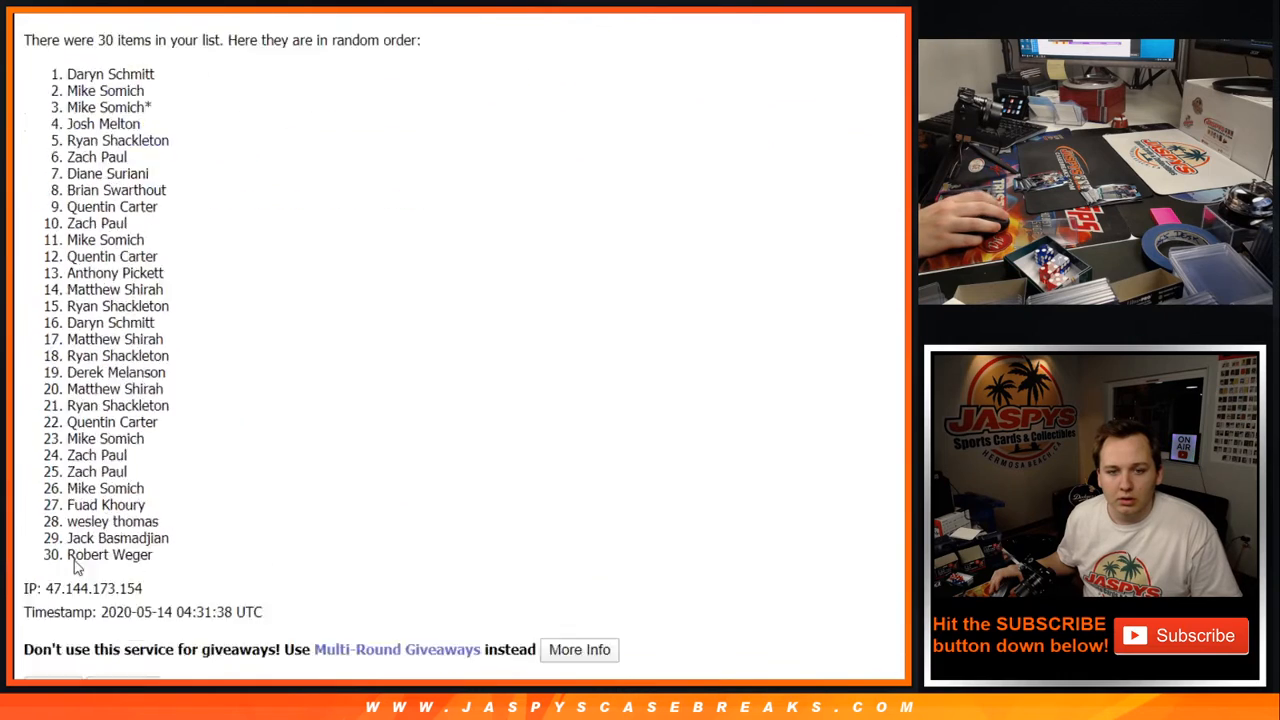
click(52, 564)
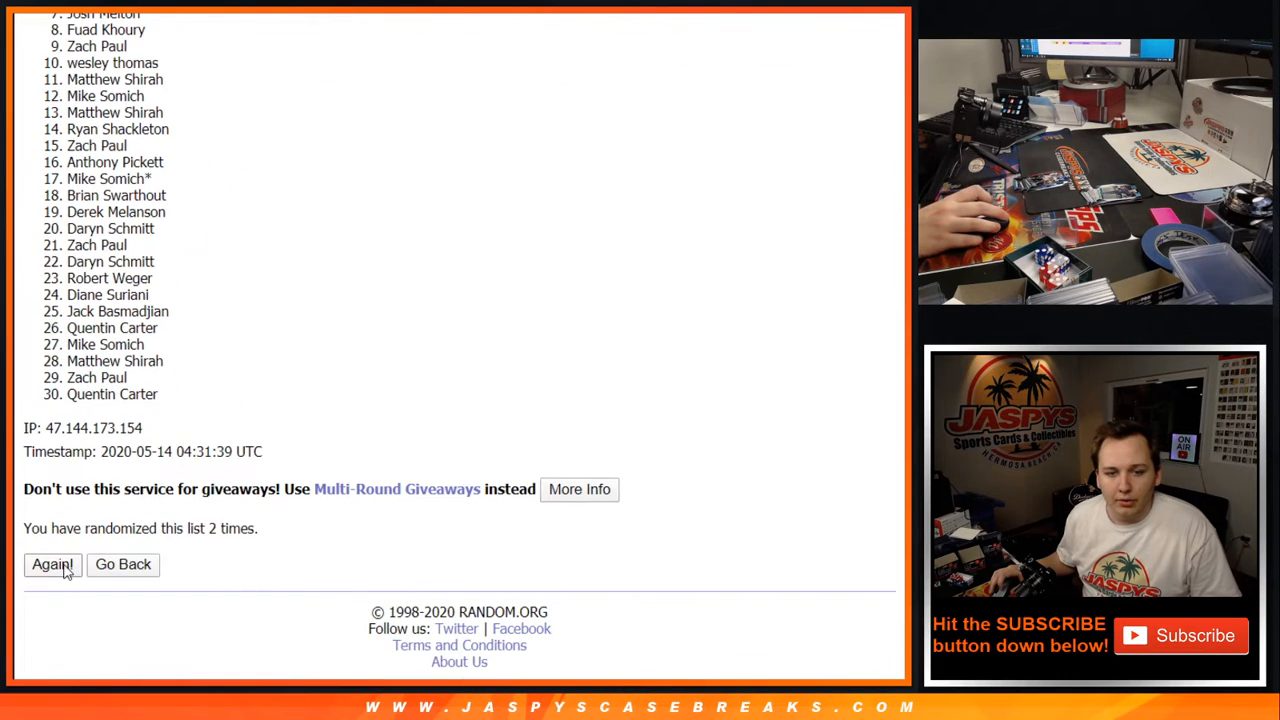
click(52, 564)
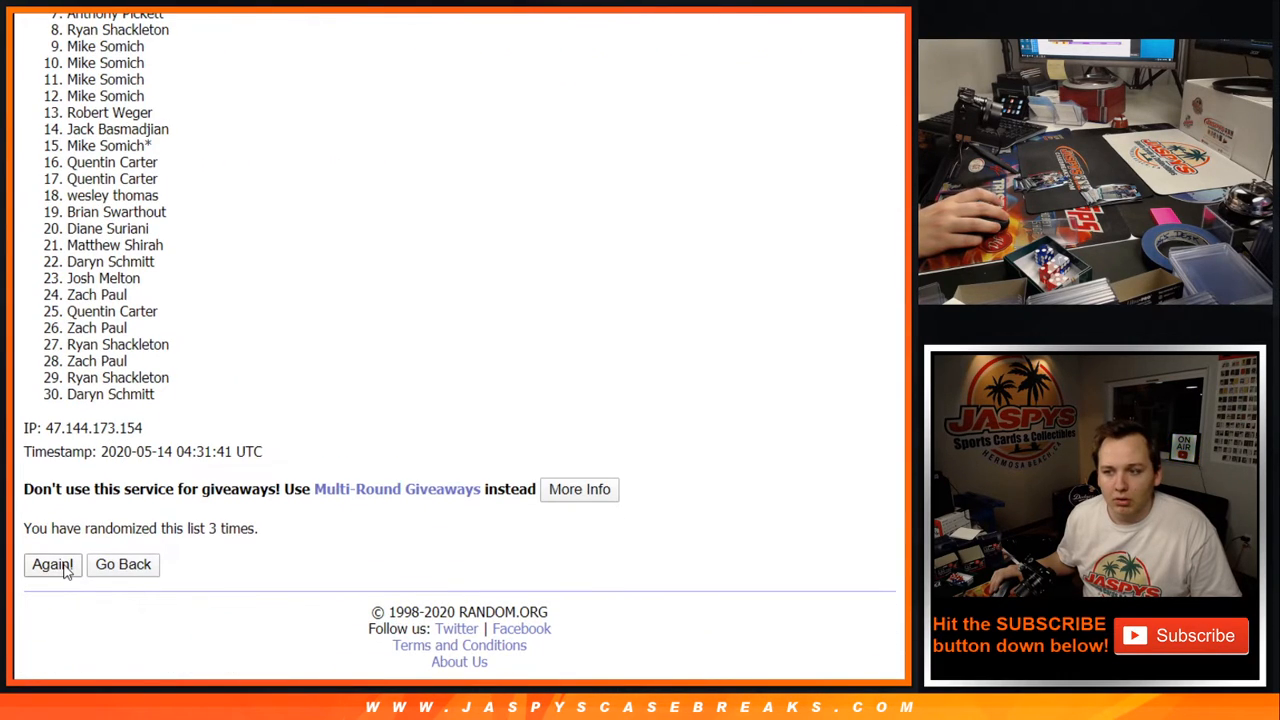
click(52, 564)
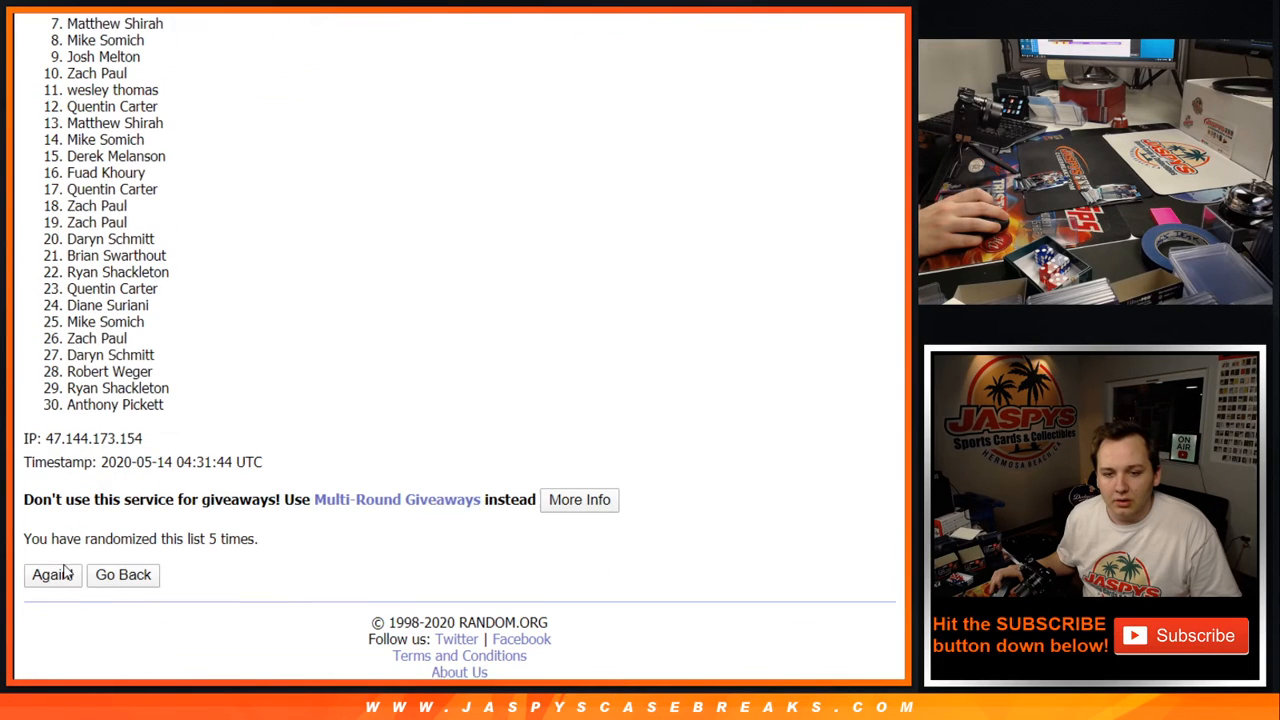
click(52, 574)
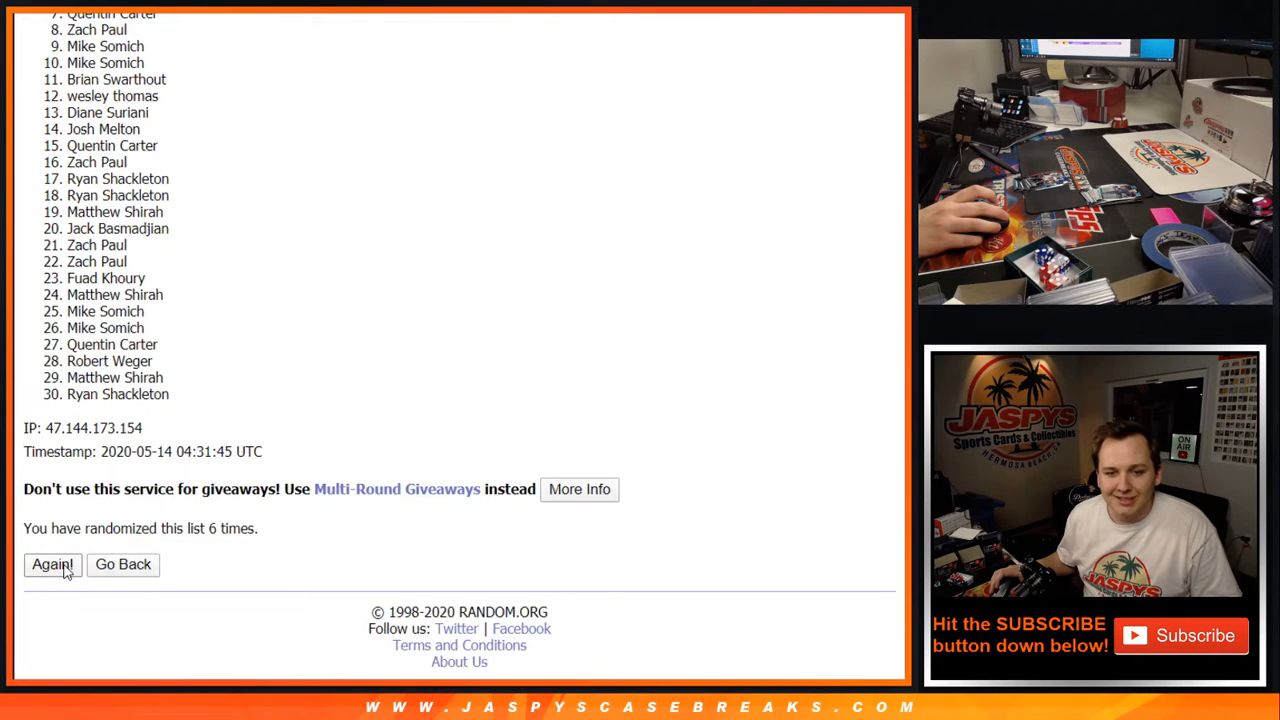
click(52, 564)
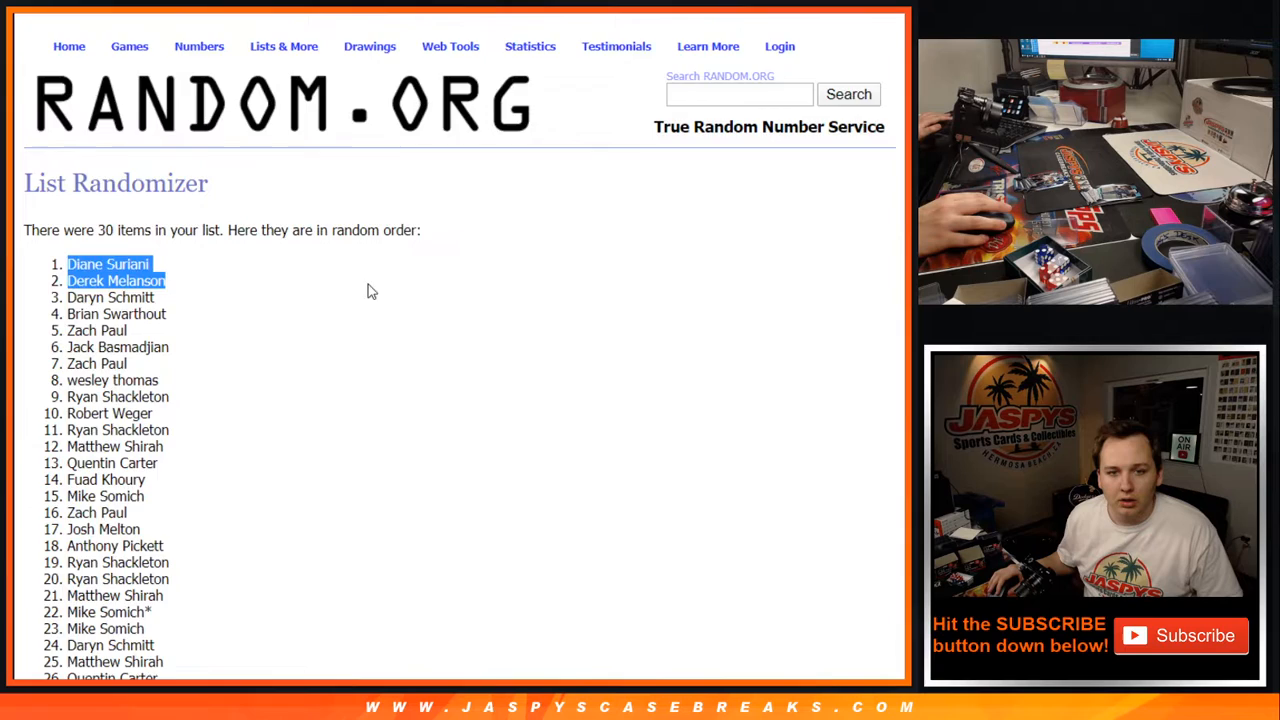
scroll(down, 3)
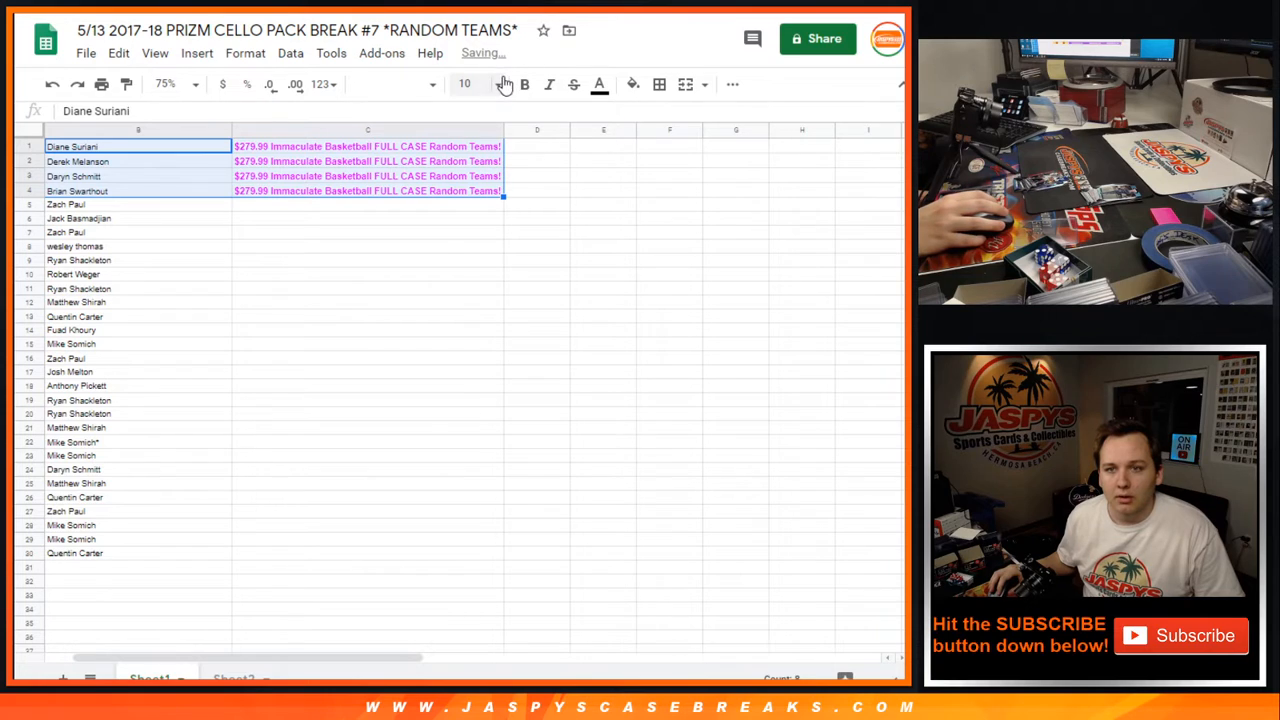
- Set the four winner rows B1:C4 to font size 18
click(464, 84)
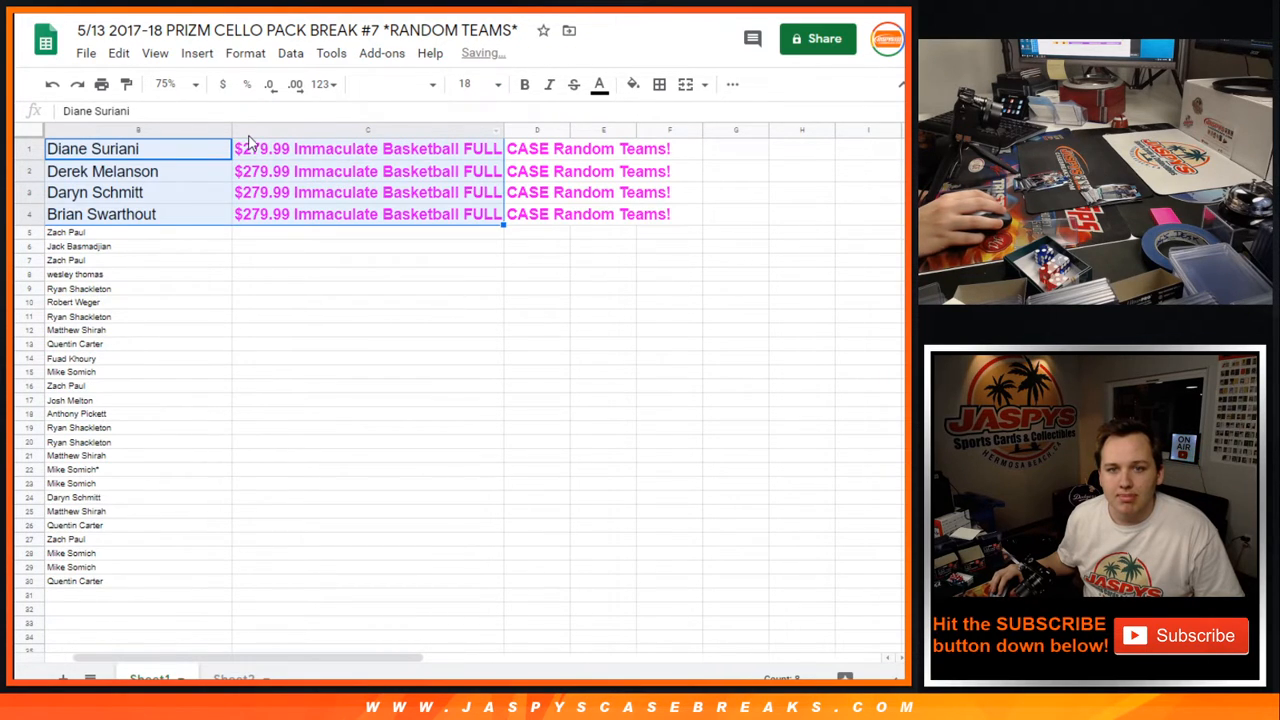
mouse_move(555, 265)
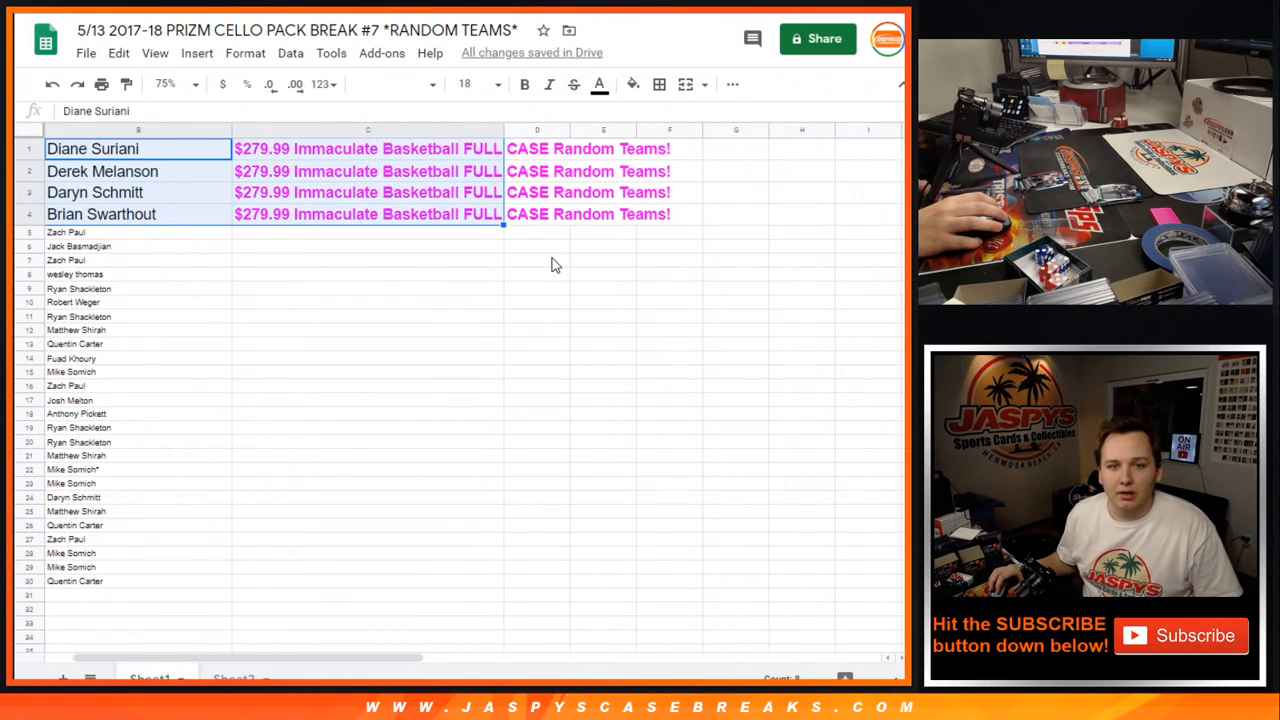